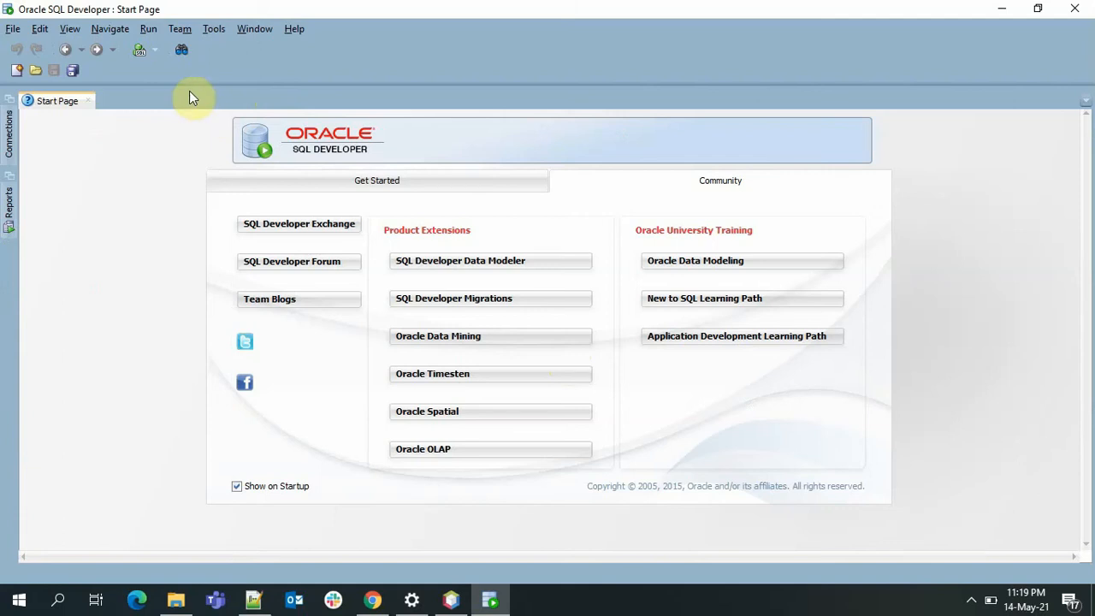
mouse_move(139, 73)
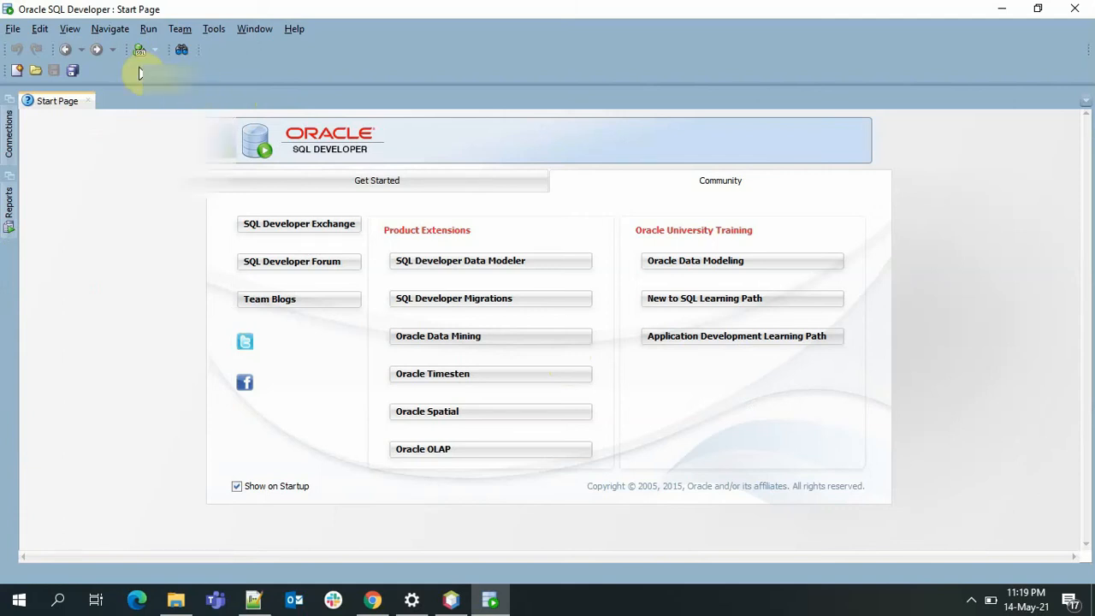
- Pick the saved hr connection from the Connections drop-down to bring up its login prompt
click(155, 49)
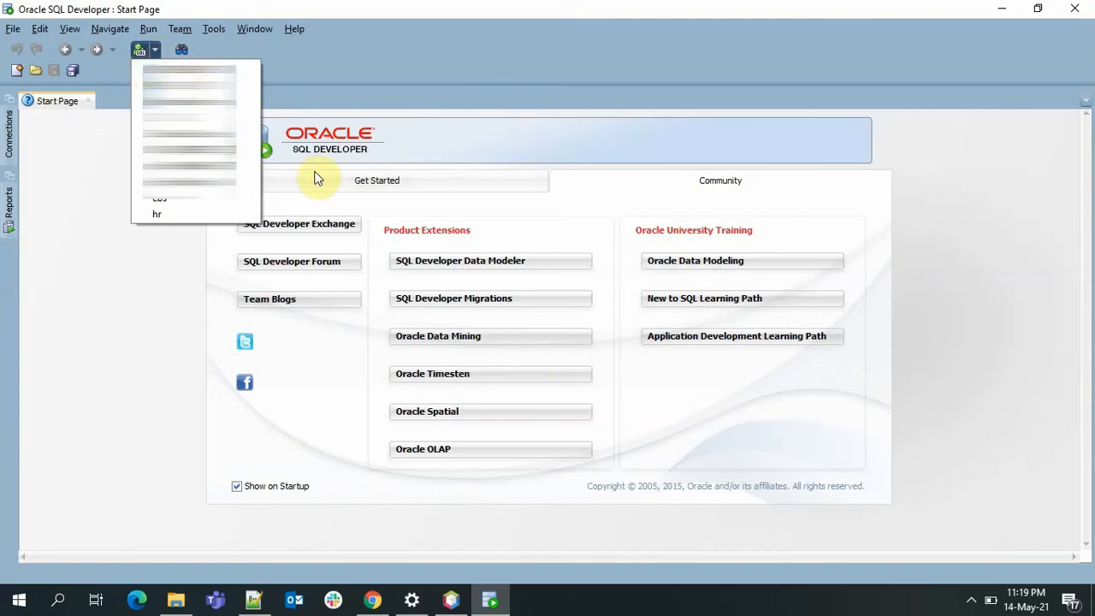
click(156, 214)
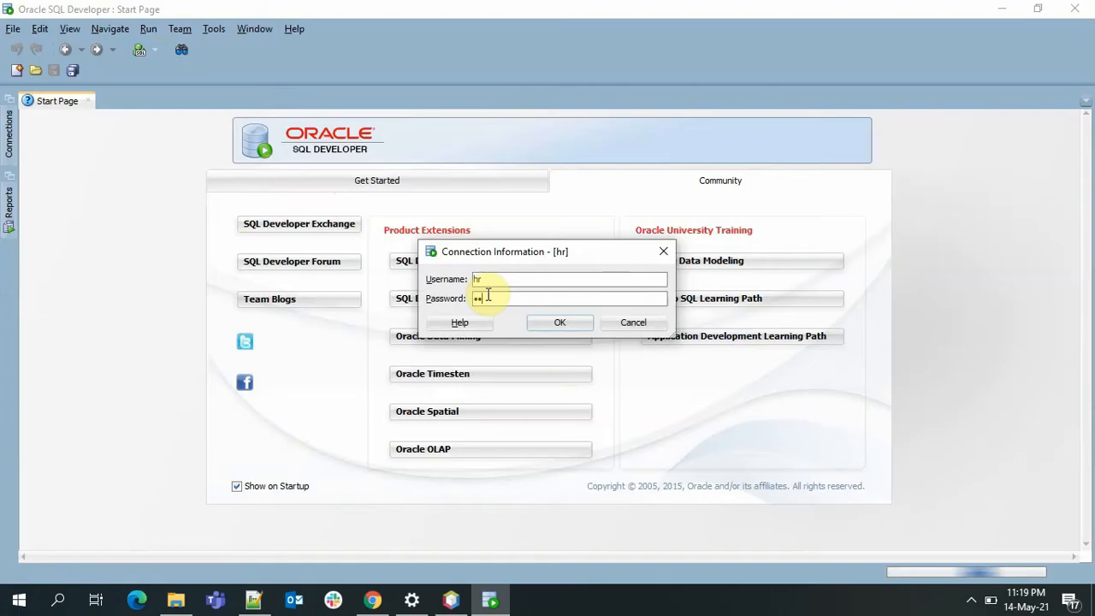
- Submit the hr login, which is rejected with ORA-28001 password expired
click(559, 322)
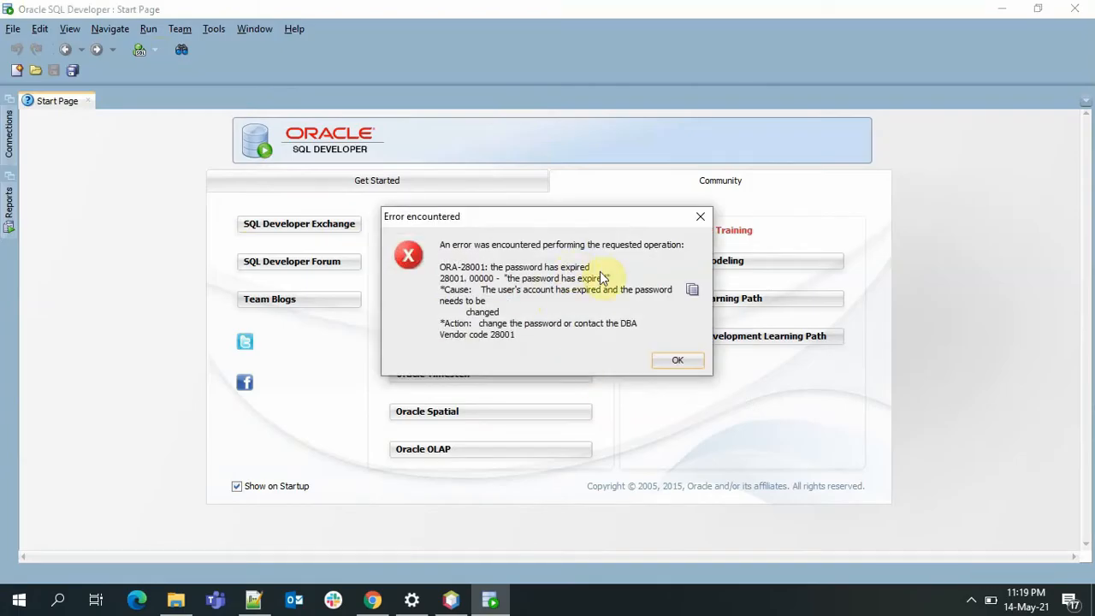
mouse_move(509, 312)
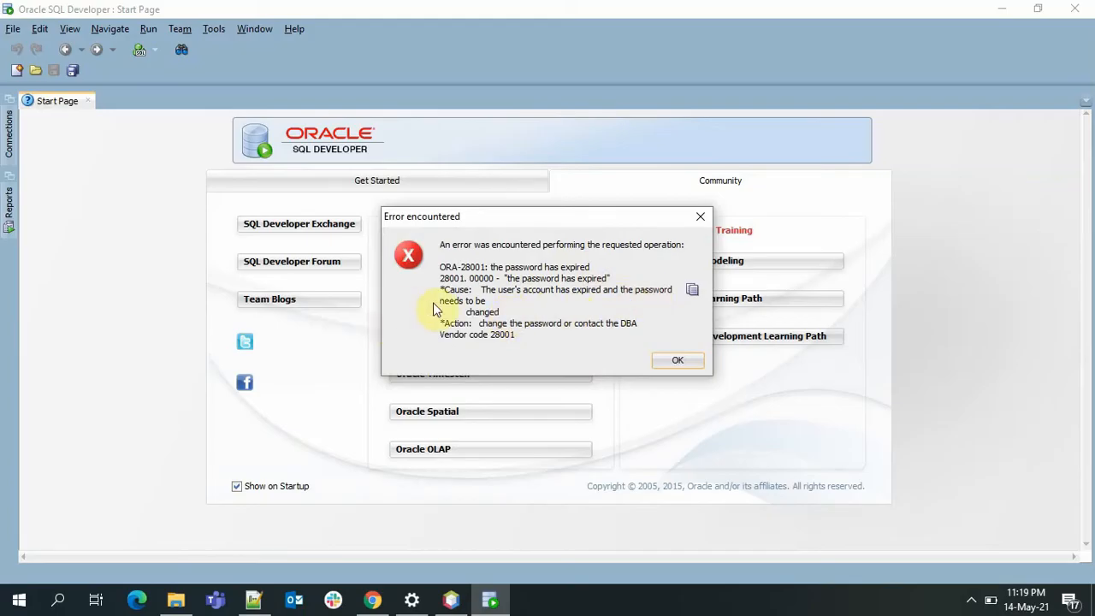
mouse_move(443, 340)
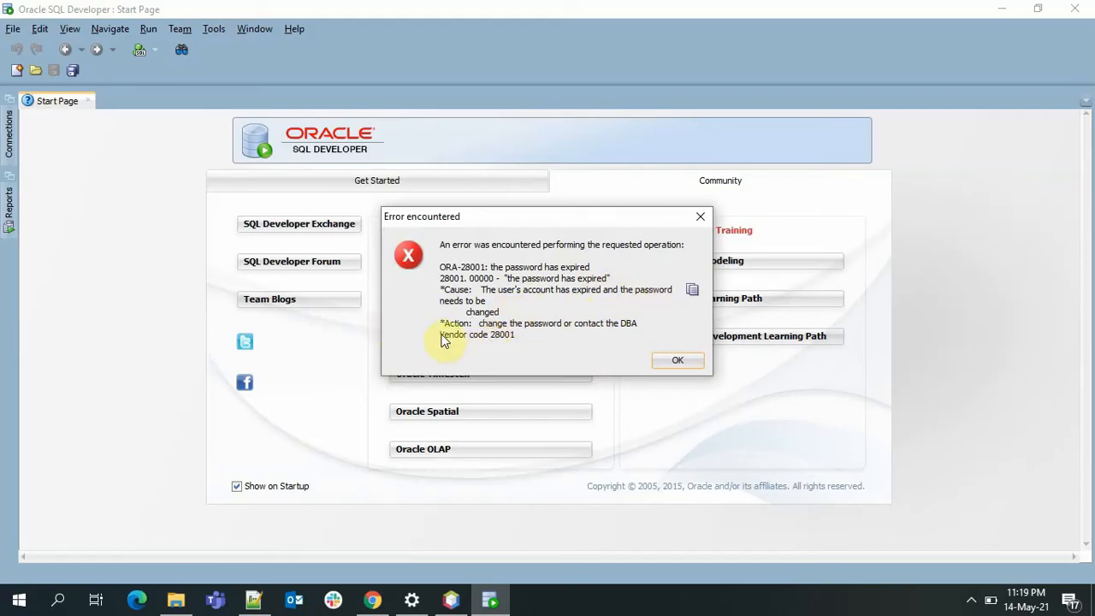
mouse_move(599, 332)
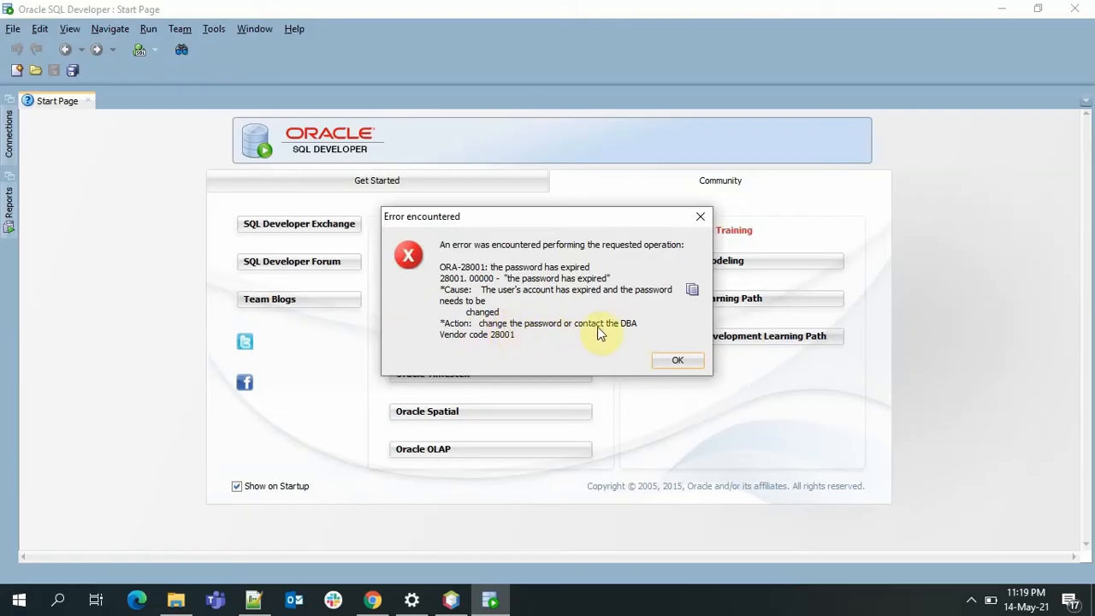
mouse_move(594, 345)
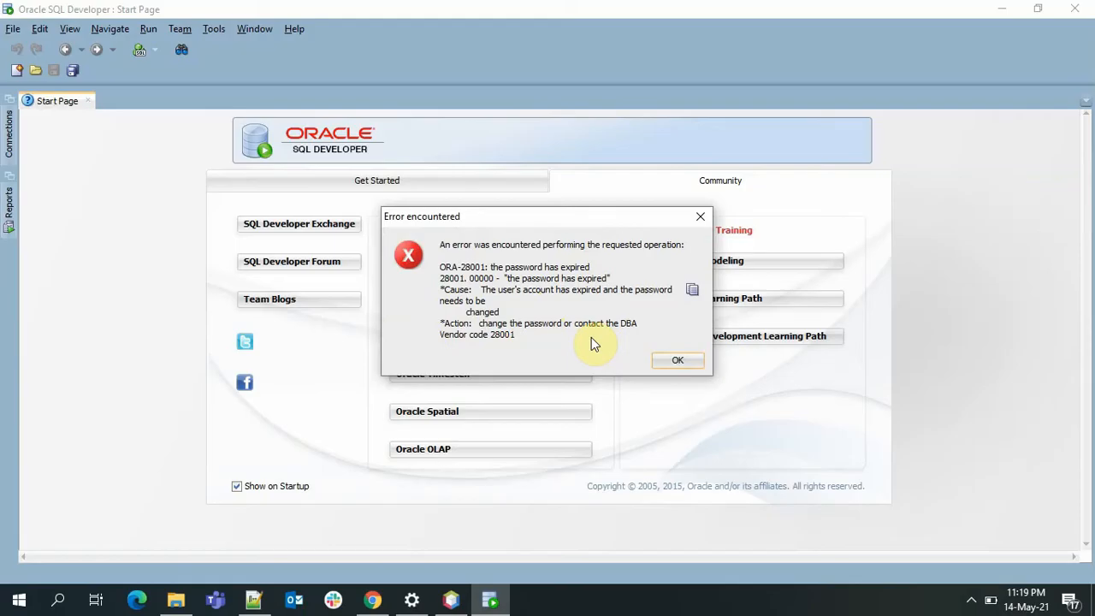
- Launch SQL Plus from Windows search and log in as 'sys as sysdba'
click(60, 599)
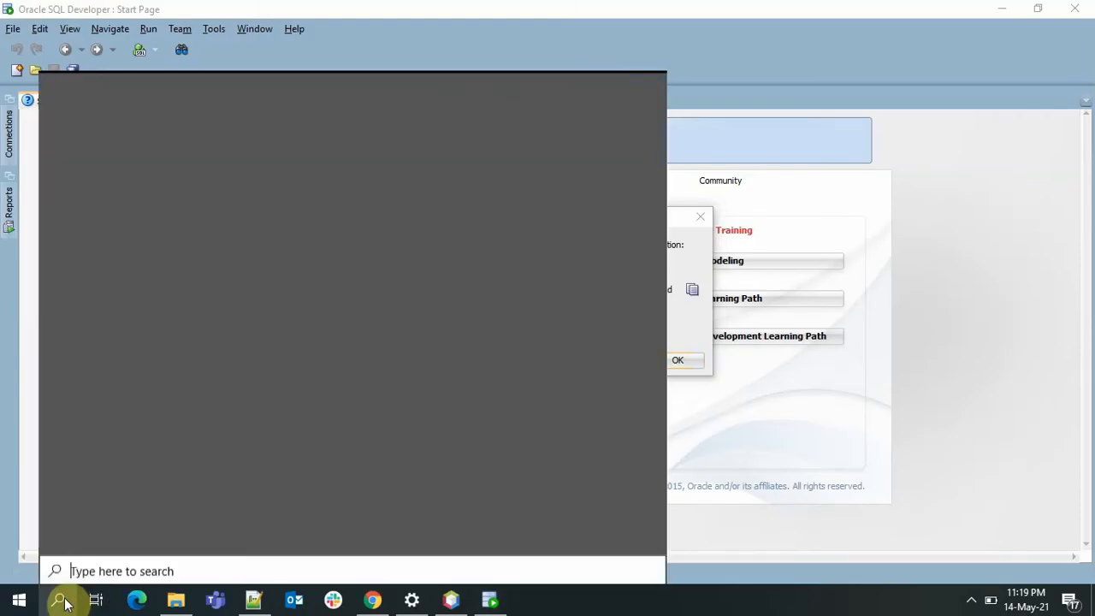
text(sq)
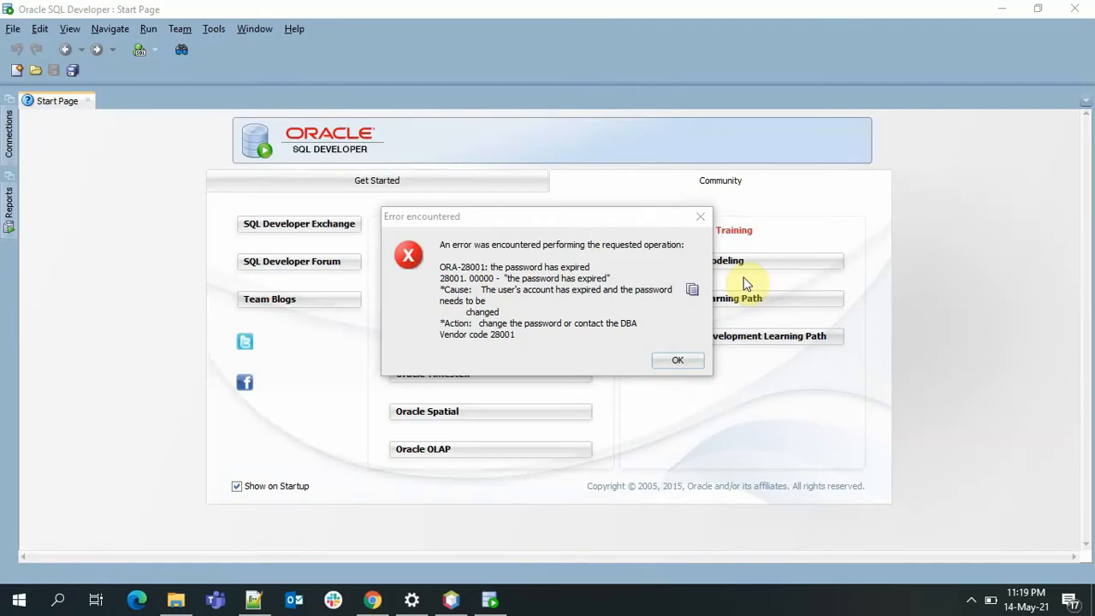
click(677, 359)
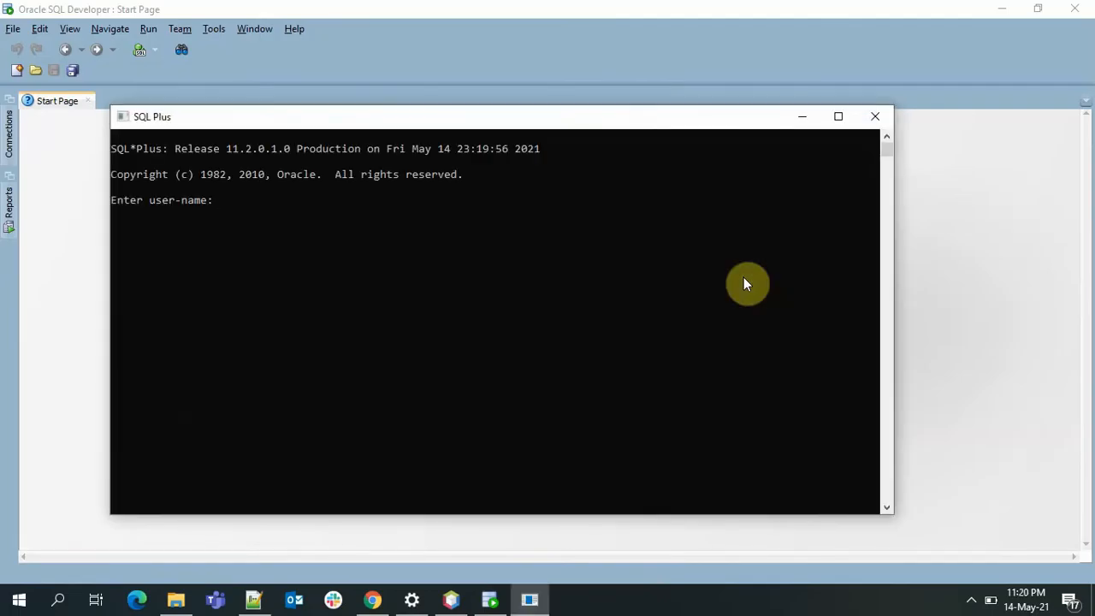
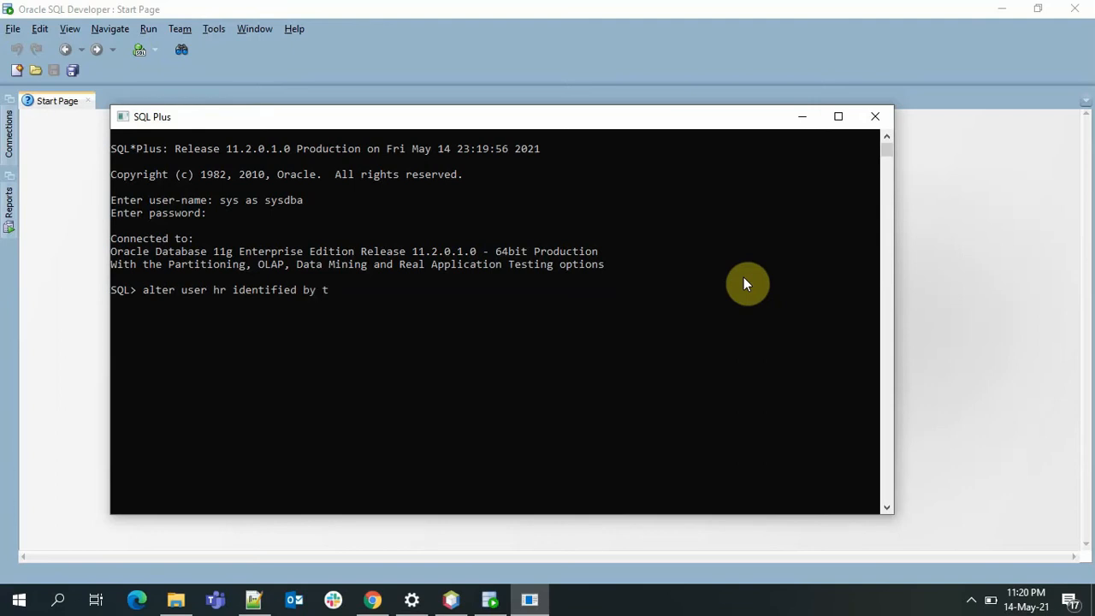
key(Backspace)
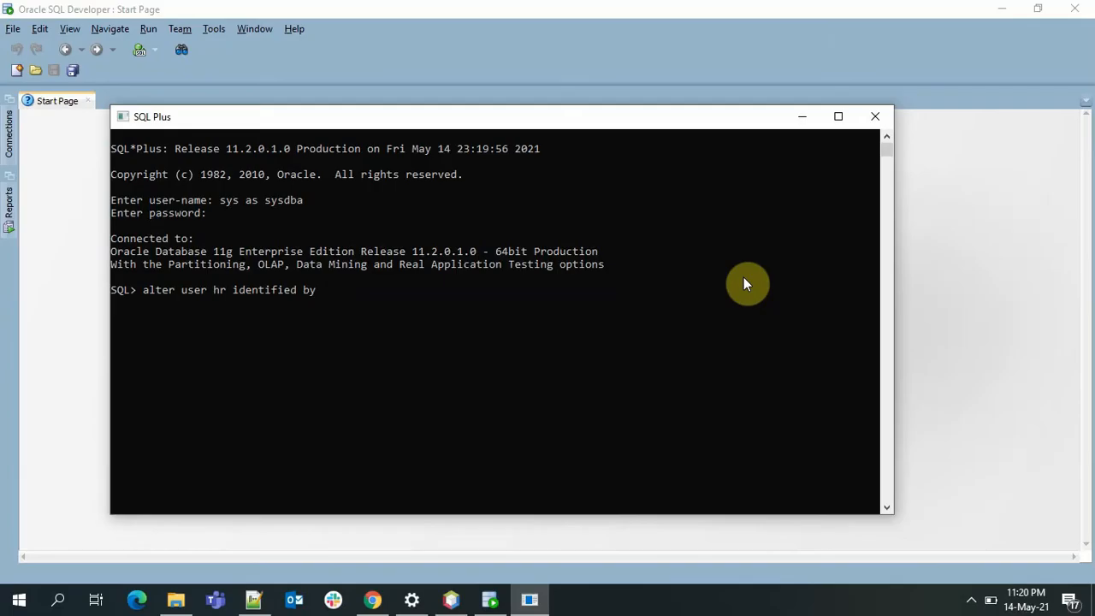
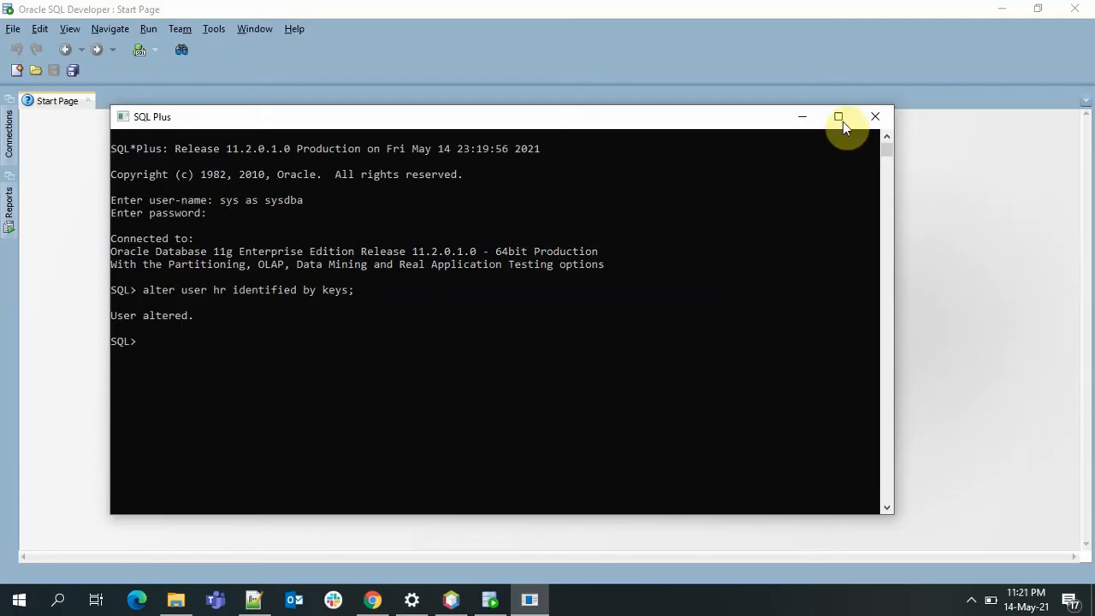
mouse_move(802, 117)
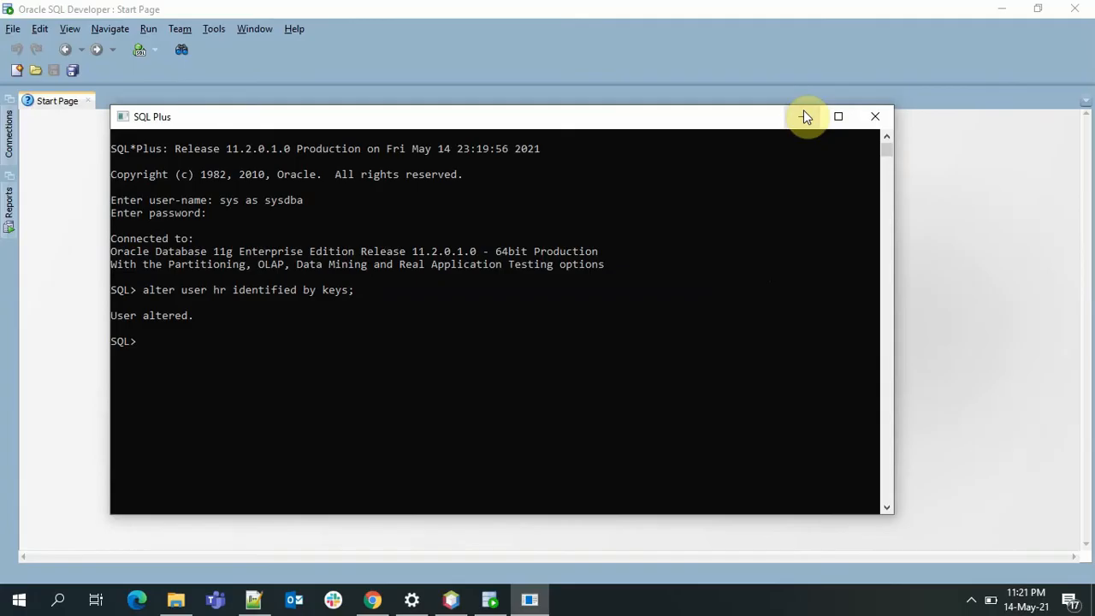
- Return to SQL Developer and retry the hr login, dismissing the ORA-01017 invalid password error
click(875, 116)
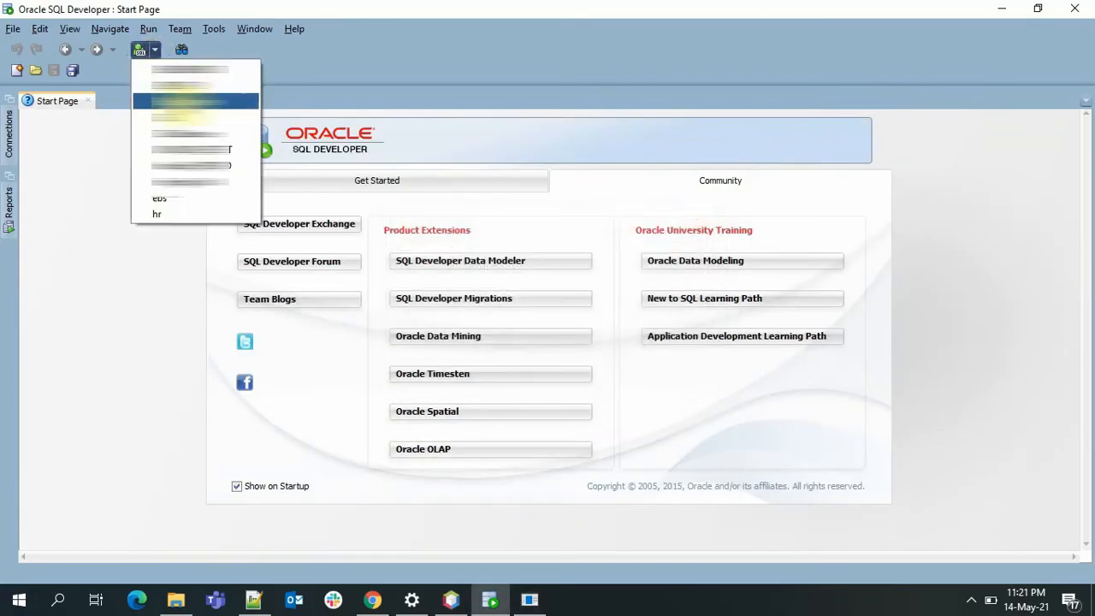
click(157, 214)
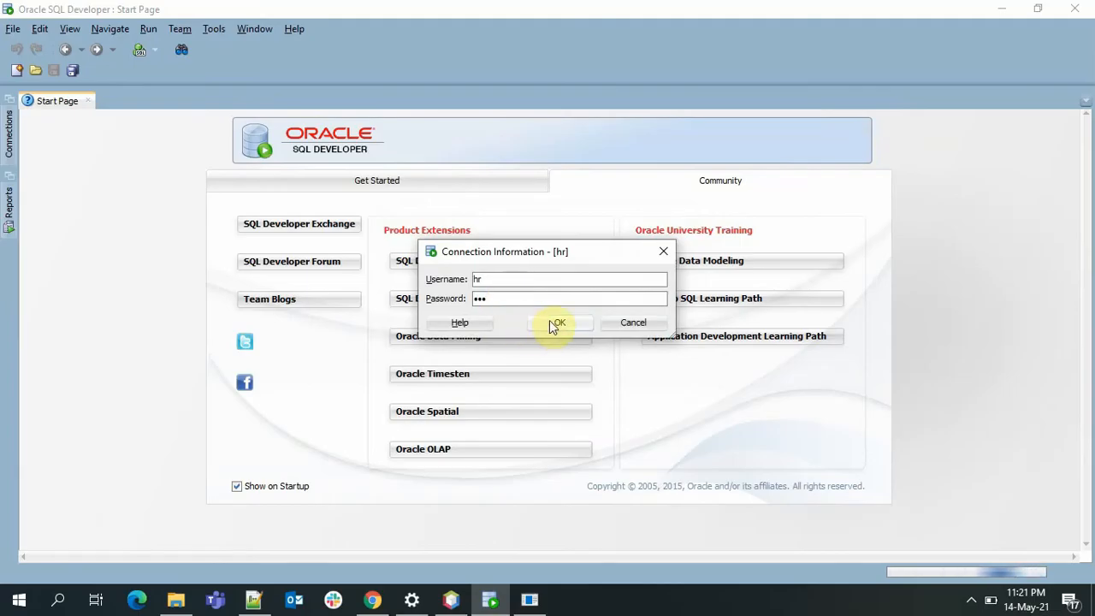
click(558, 322)
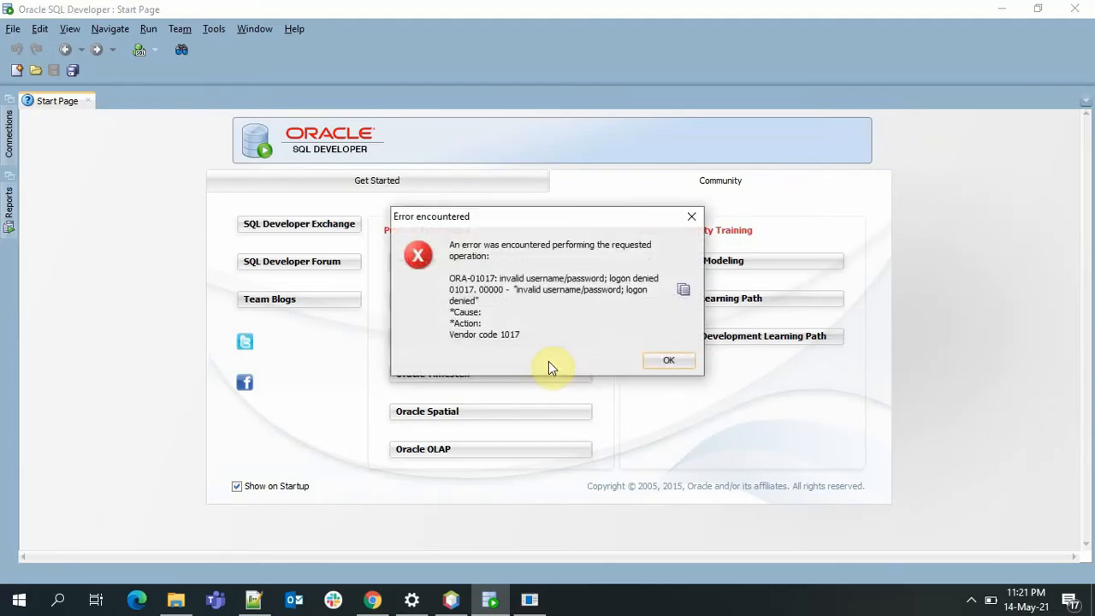
click(668, 359)
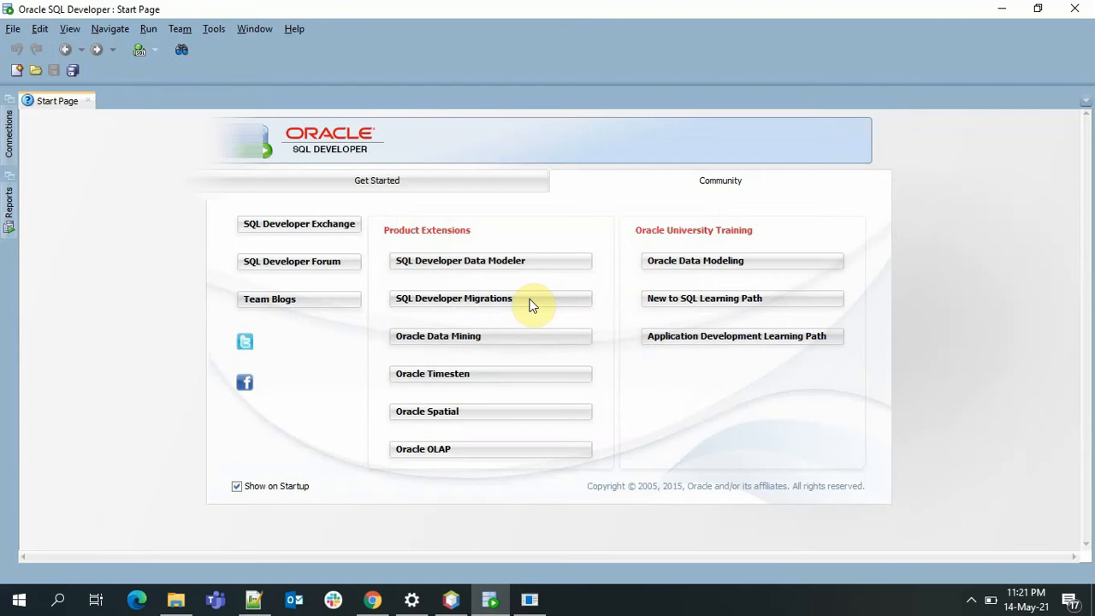
- Reselect hr from the Connections drop-down and log in with the corrected password
click(155, 49)
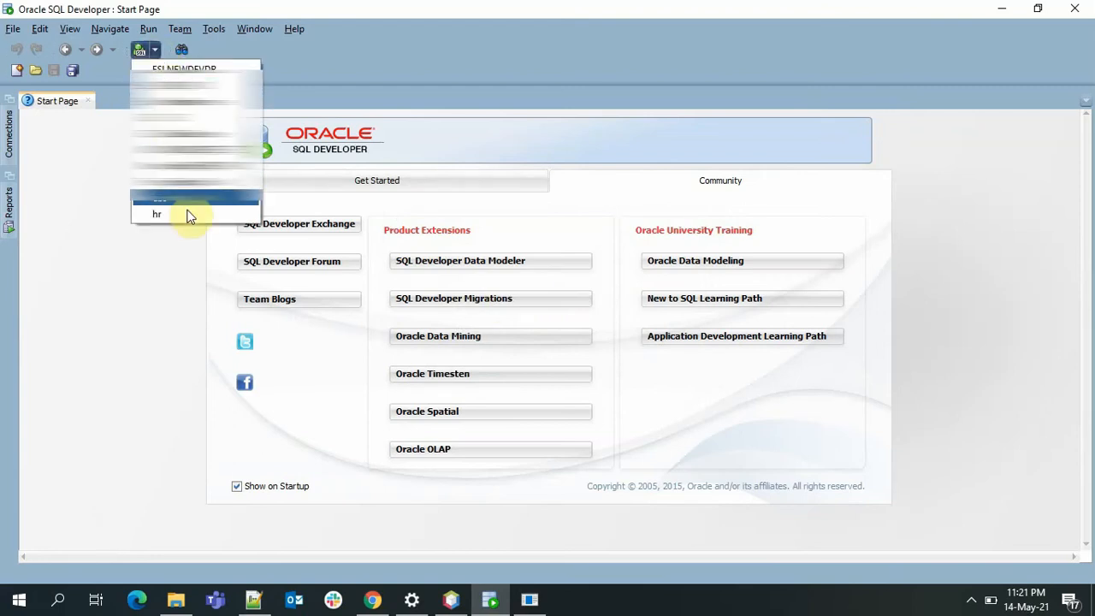
click(157, 214)
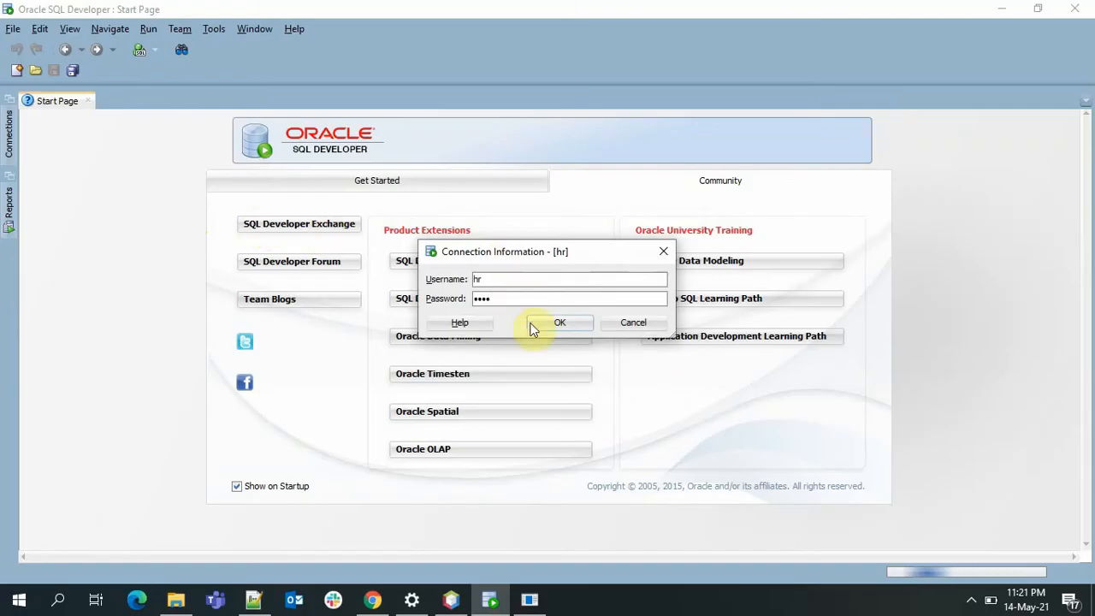
click(560, 322)
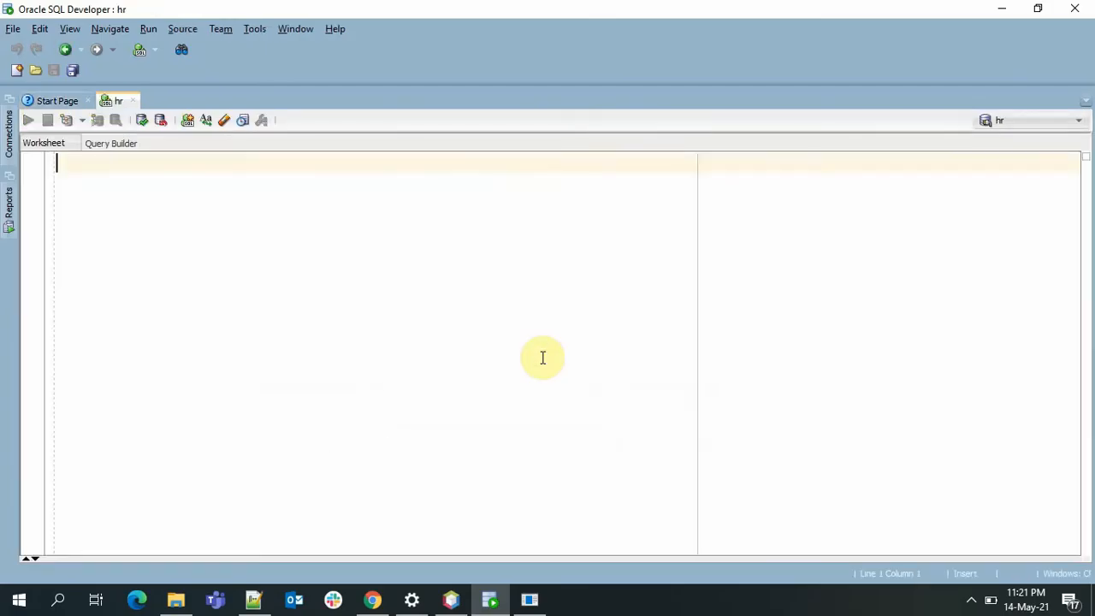
- Run 'Select * from employees;' in the hr worksheet, then search Windows for cmd
text(Sele)
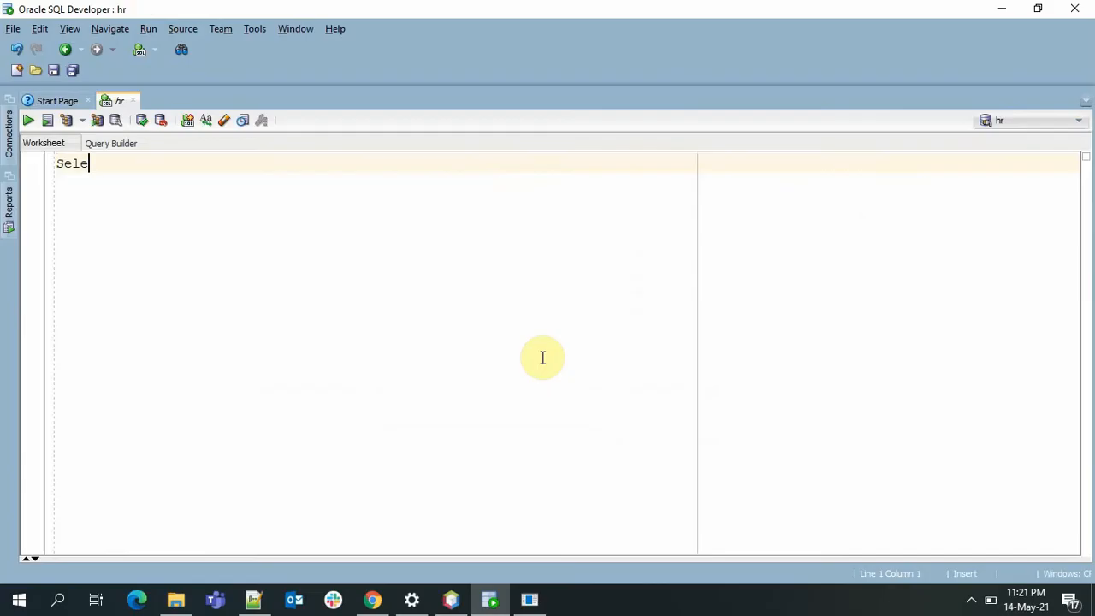
text(ct *)
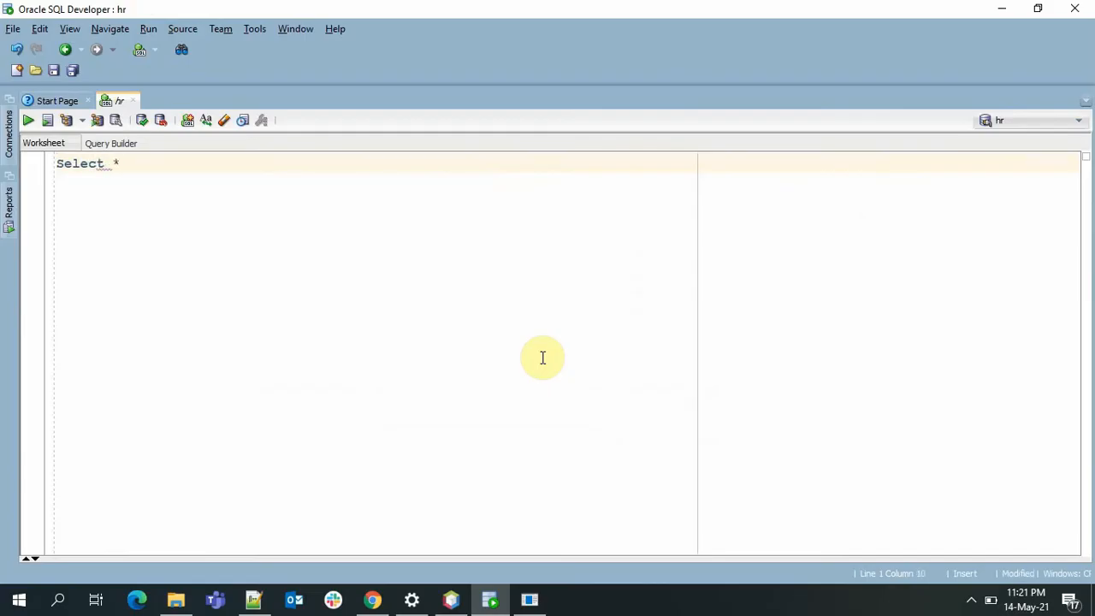
text(from empl)
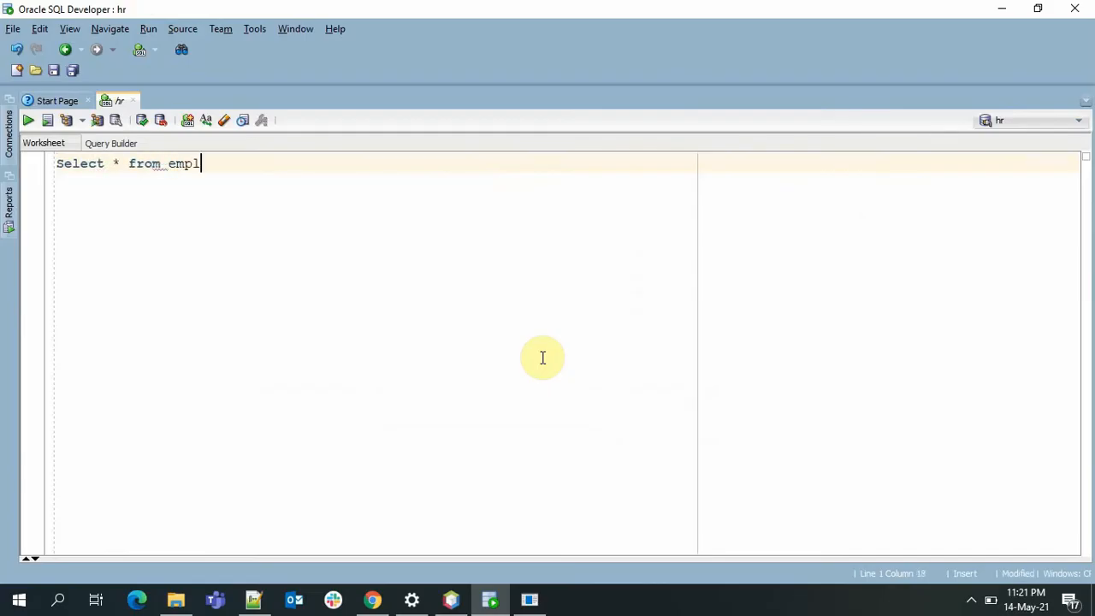
text(oyees;)
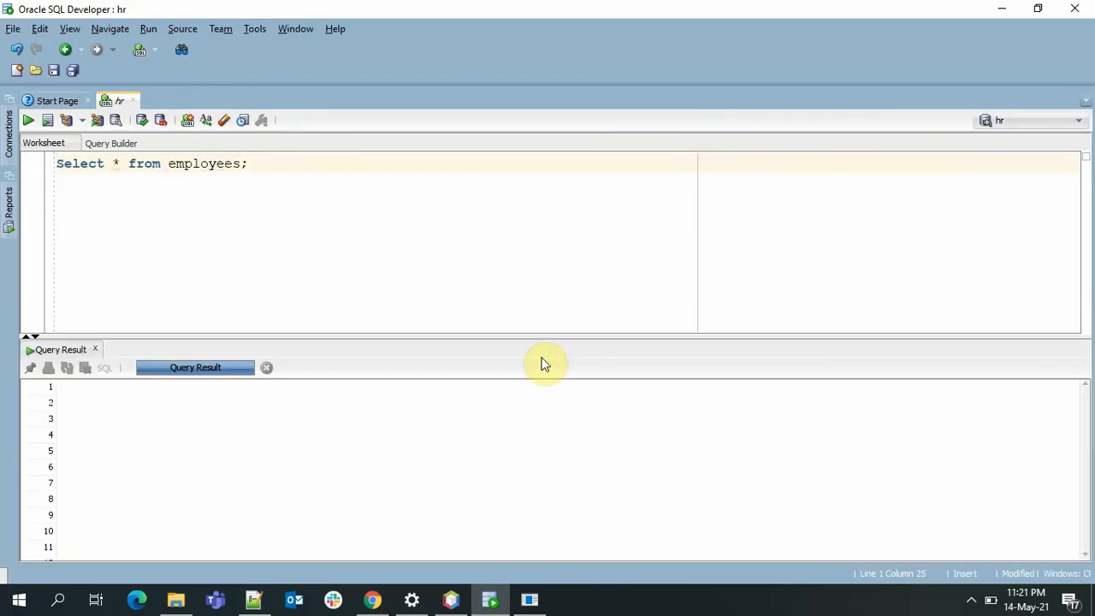
click(28, 129)
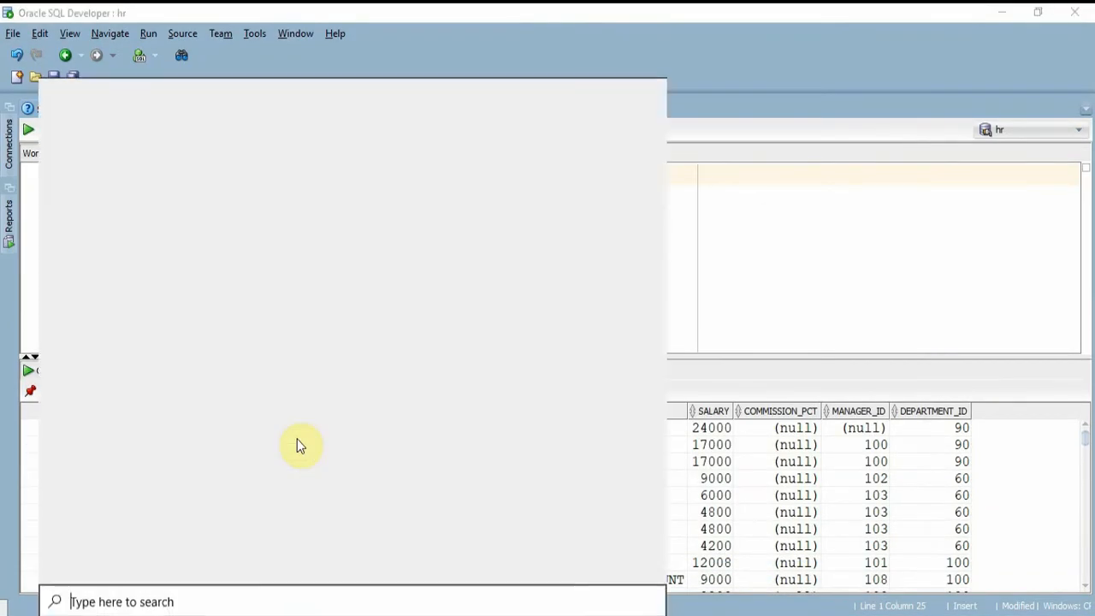
text(cmd)
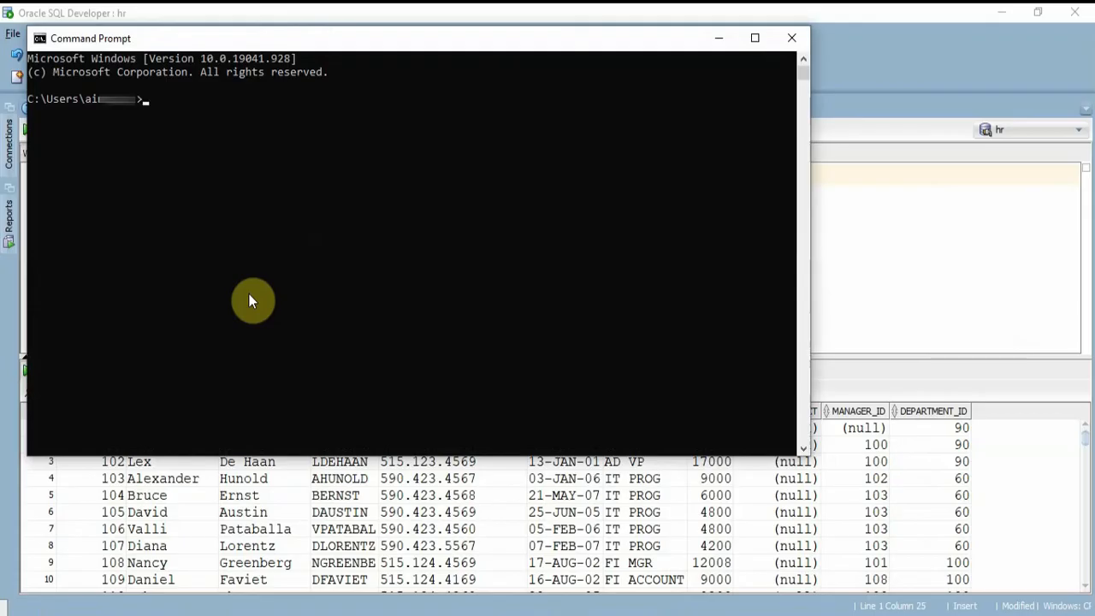
- Start sqlplus from Command Prompt and log in as 'sys as sysdba'
text(sy)
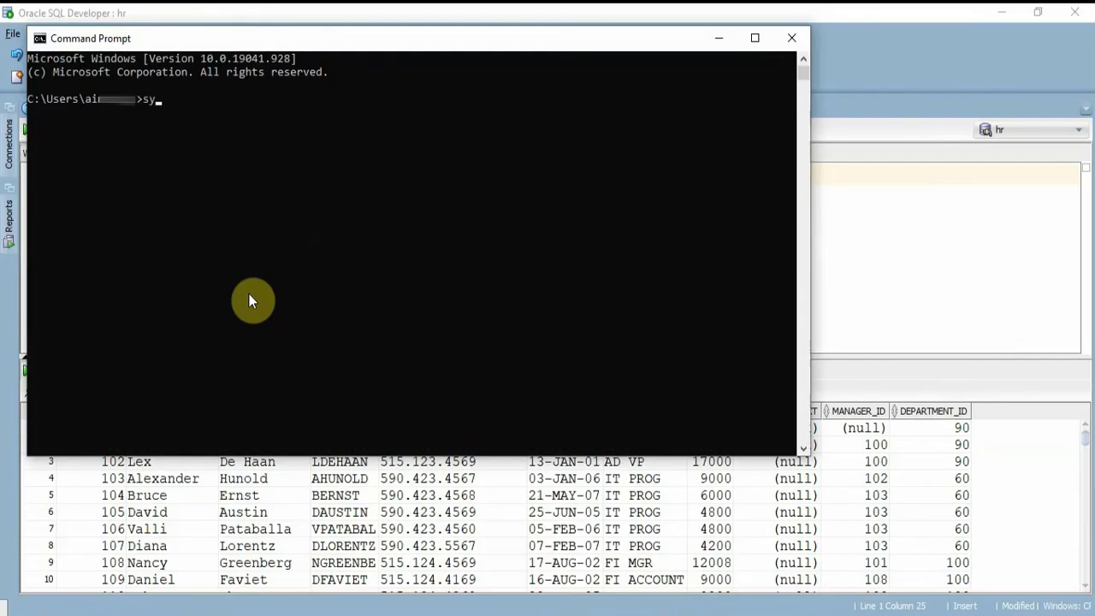
text(ql pl)
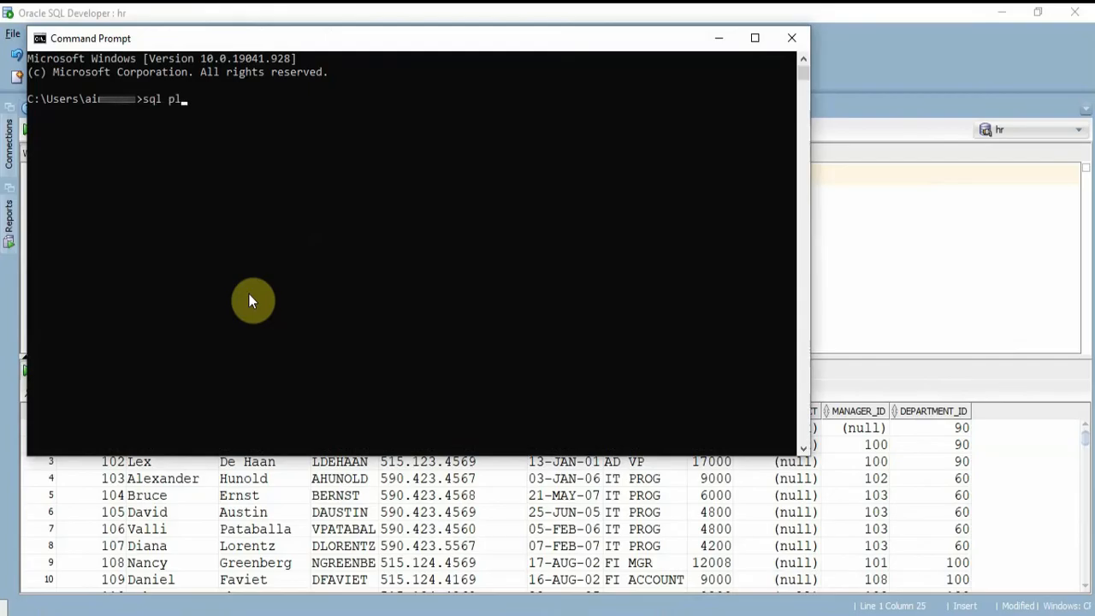
key(enter)
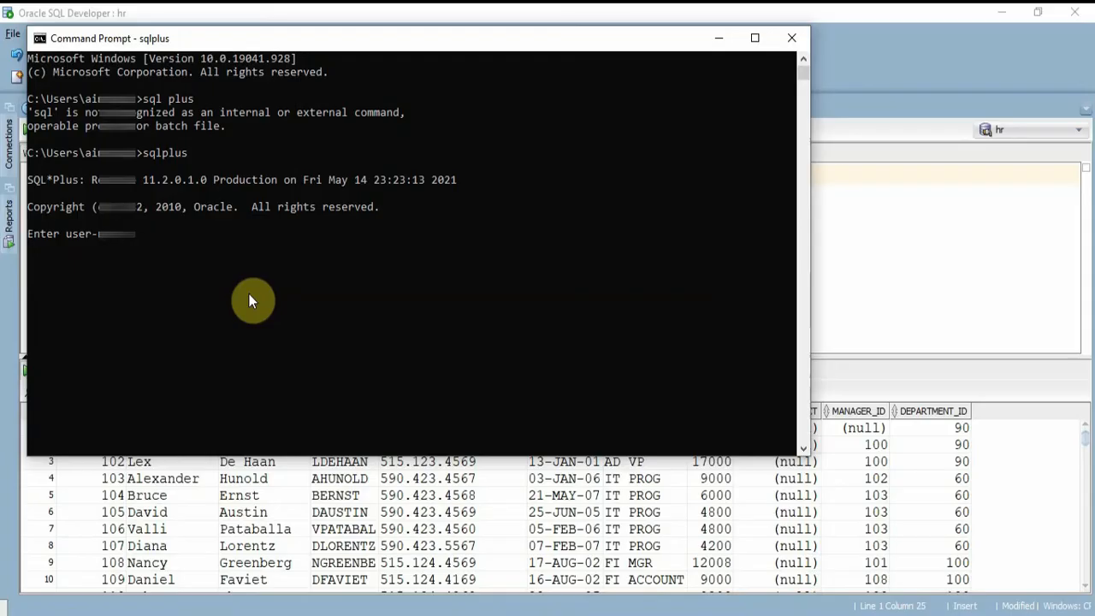
text(sys as)
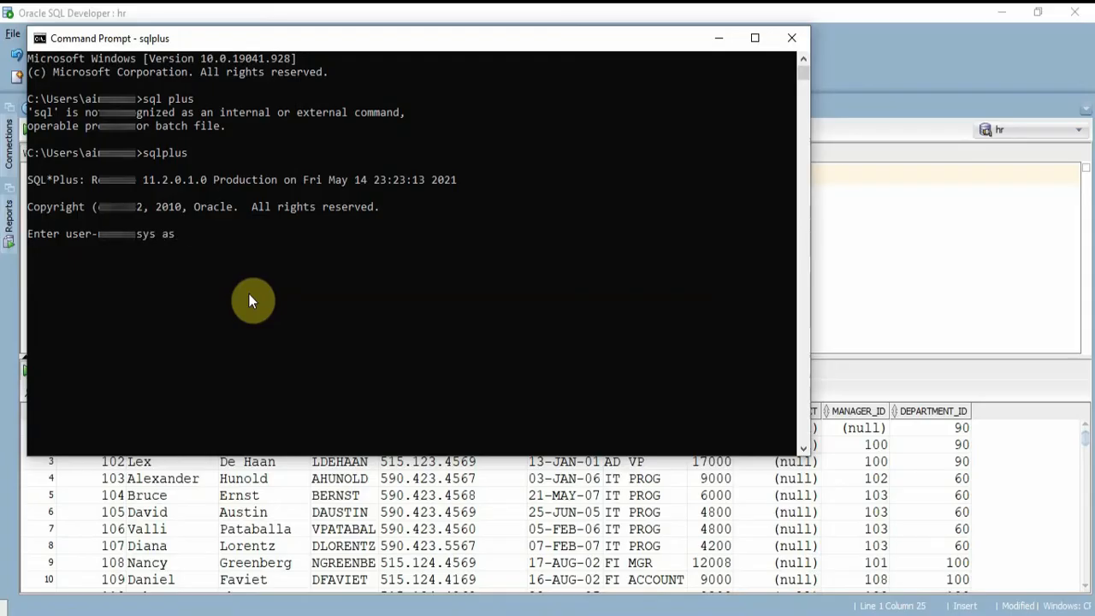
text(sysdba)
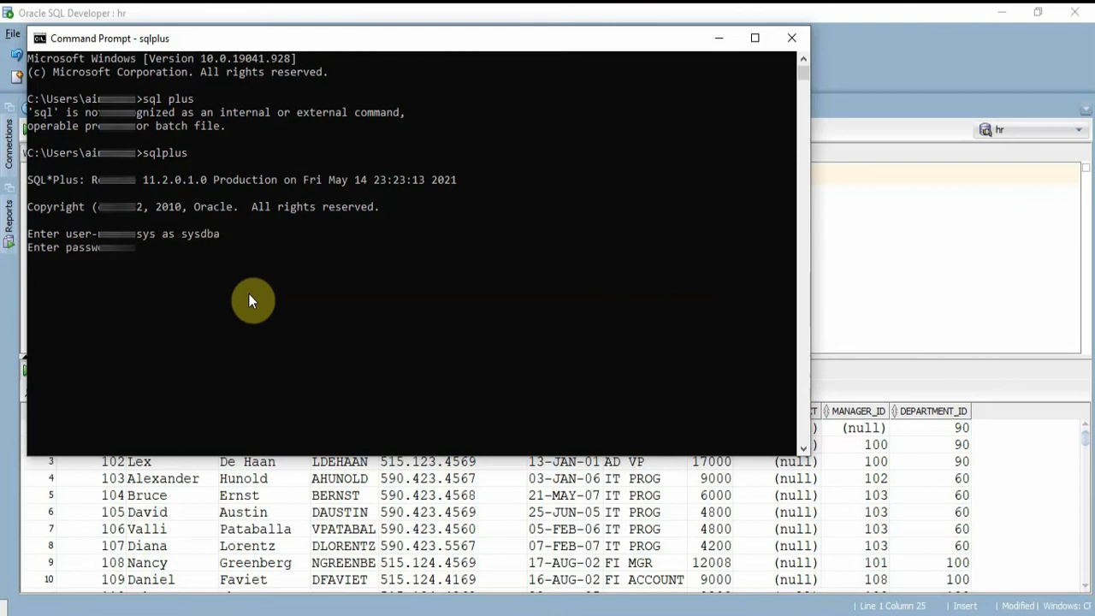
key(Enter)
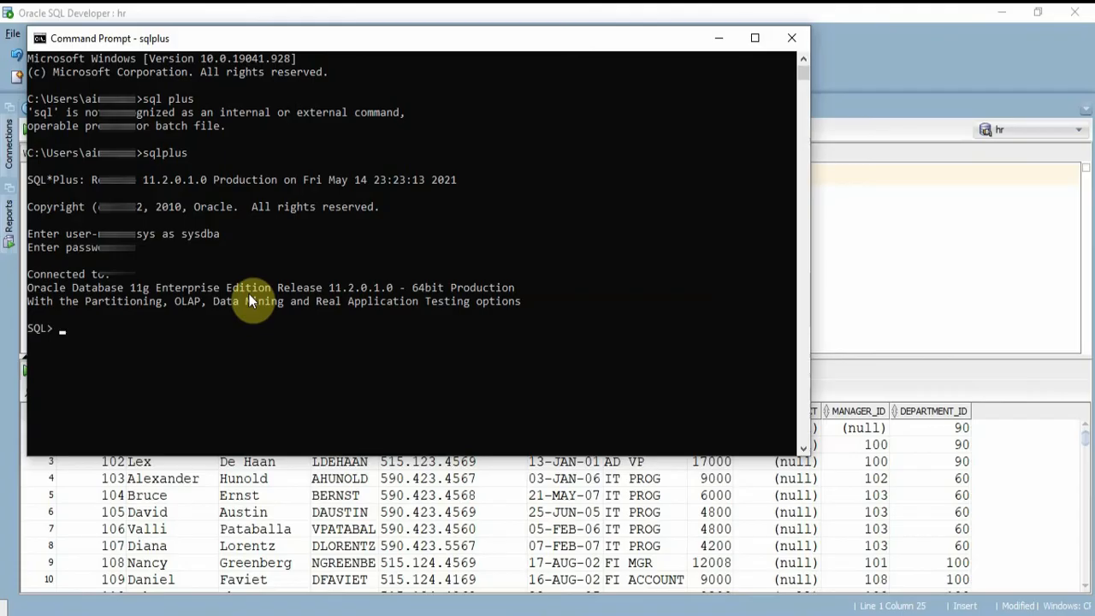
- Begin an alter user hr command, then run 'Select user_name from all_users;', which fails with invalid identifier
text(alter)
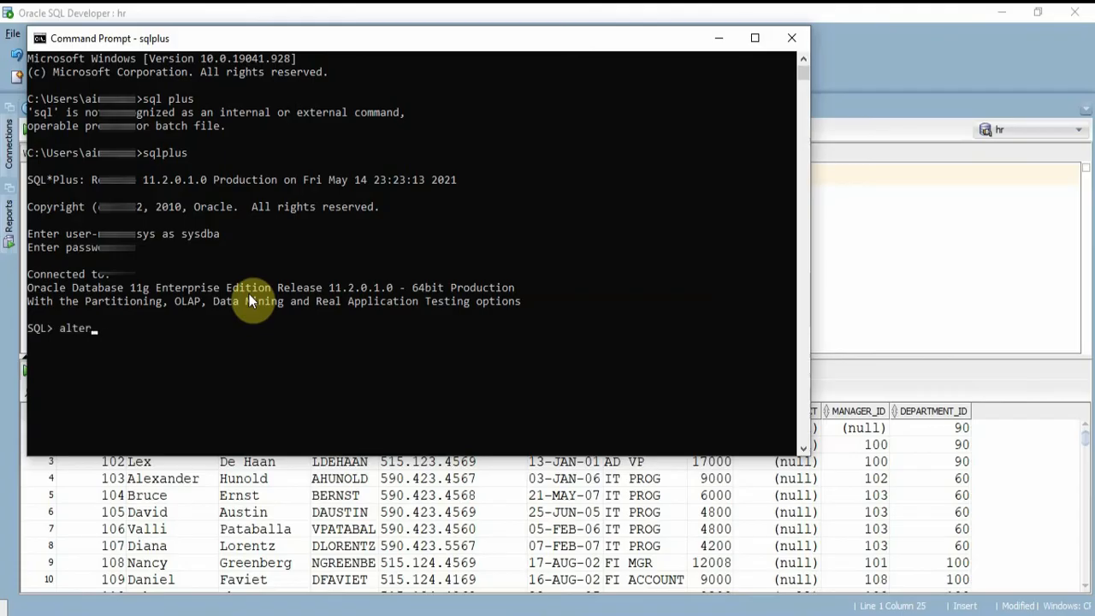
text(user)
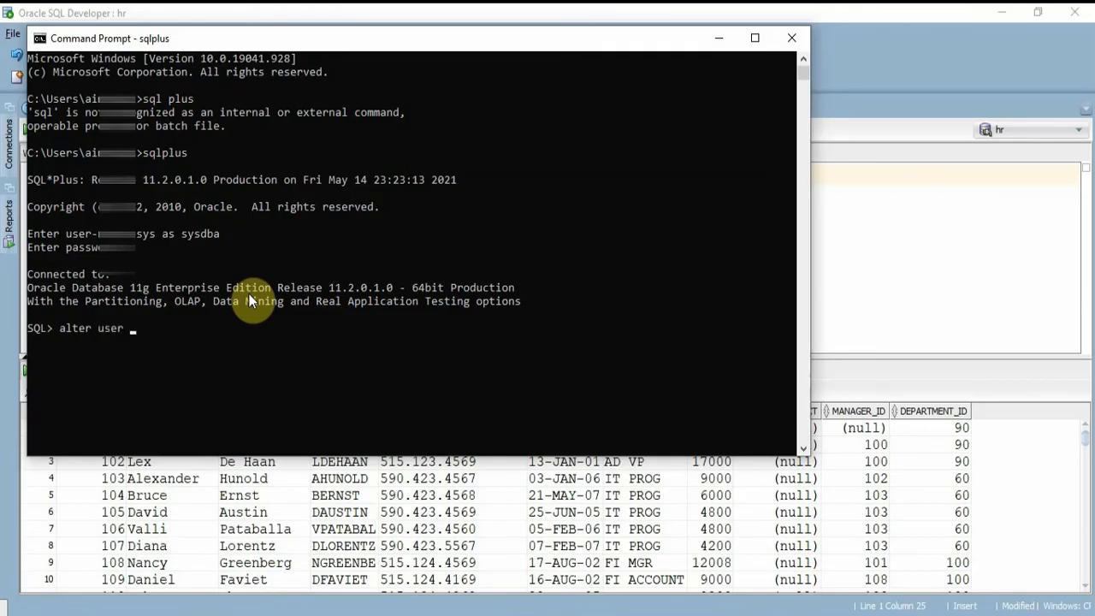
text(hr)
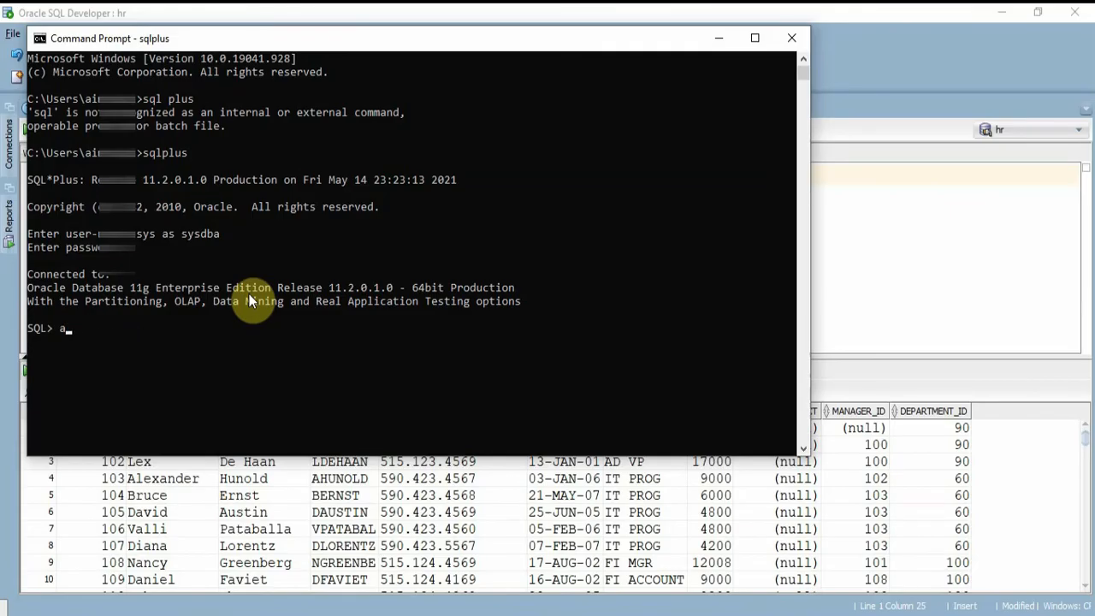
text(Select user_name f)
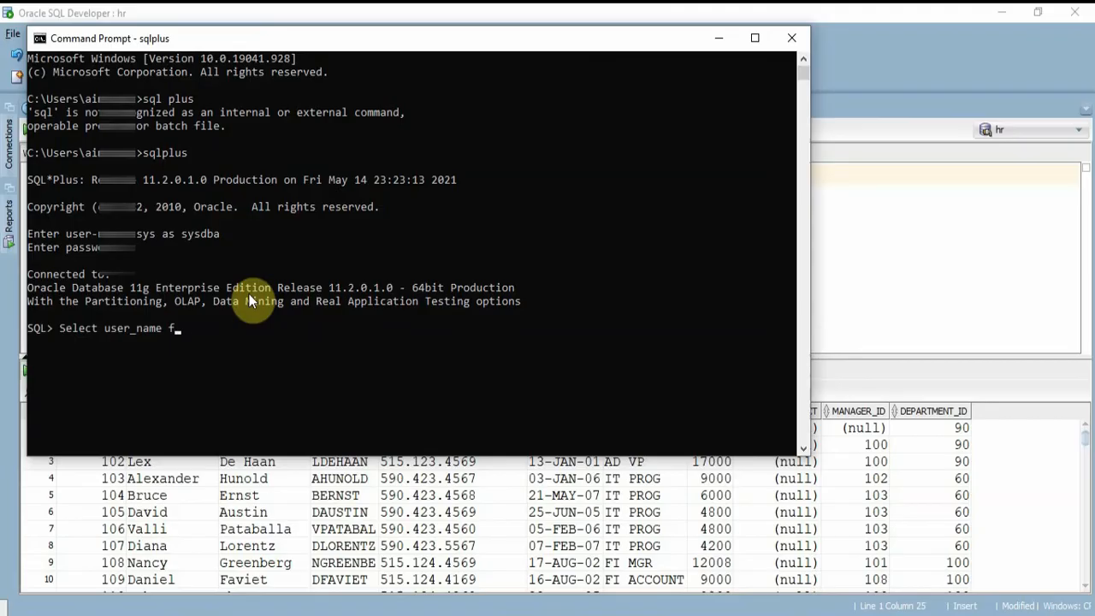
text(rom)
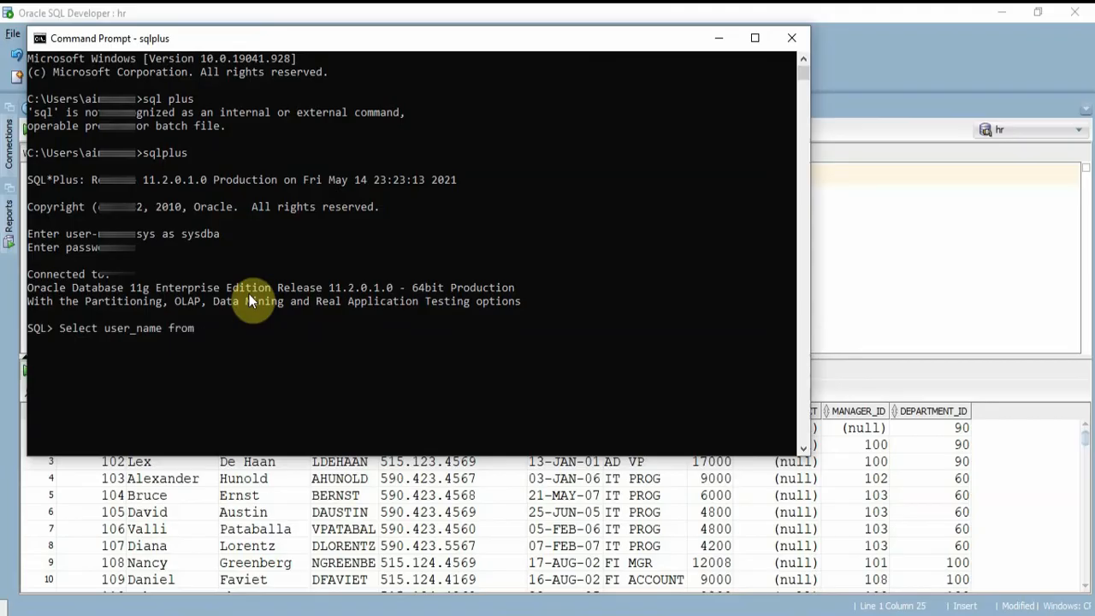
text(all_)
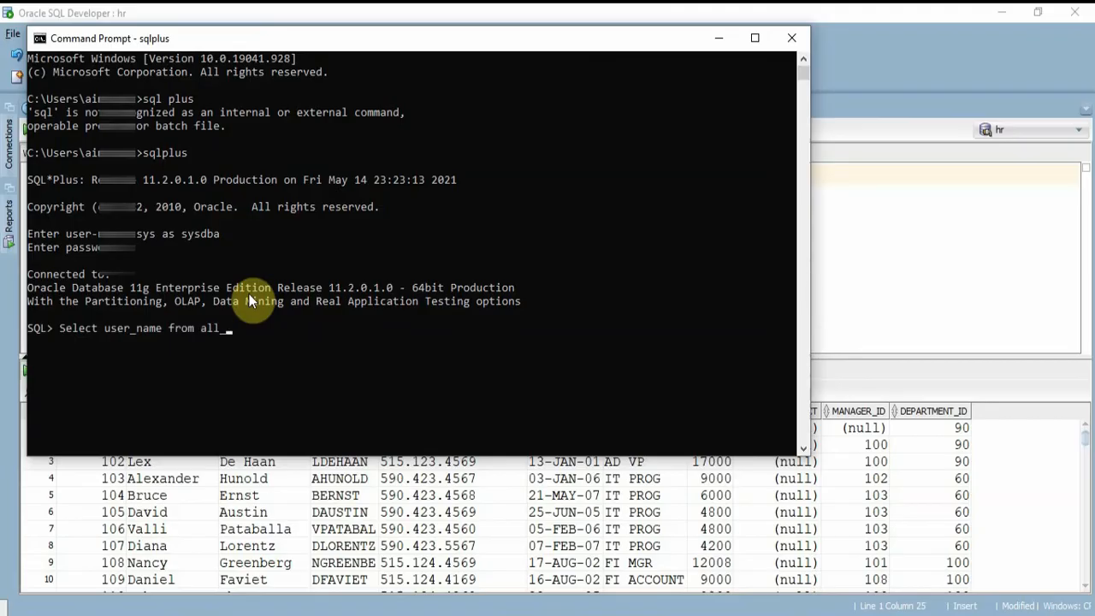
text(users;)
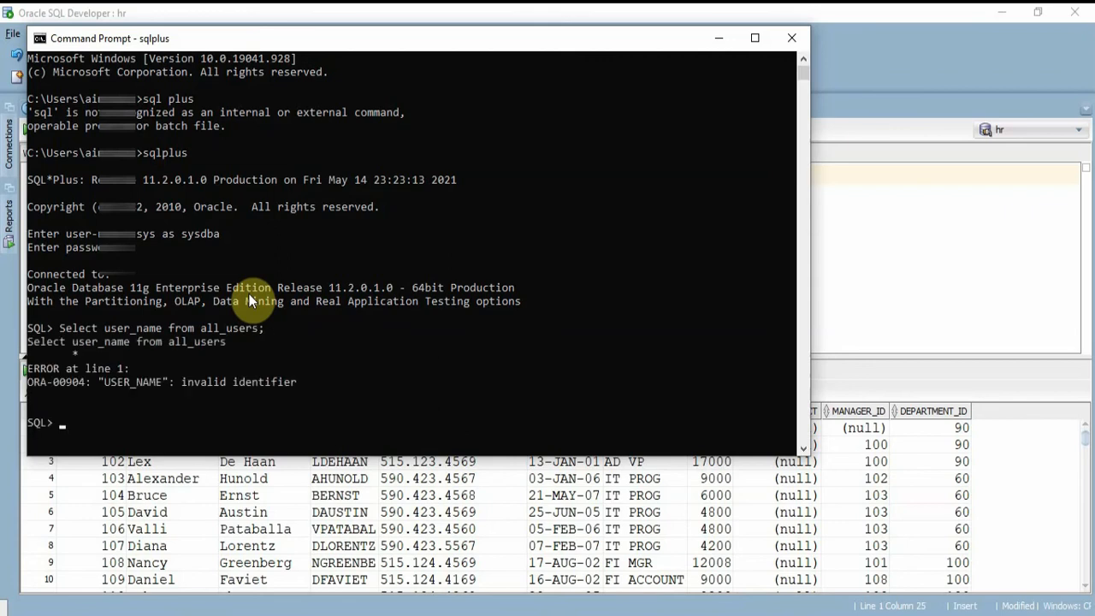
- Run 'Select username from user;', which fails with an invalid table name error
text(Slec)
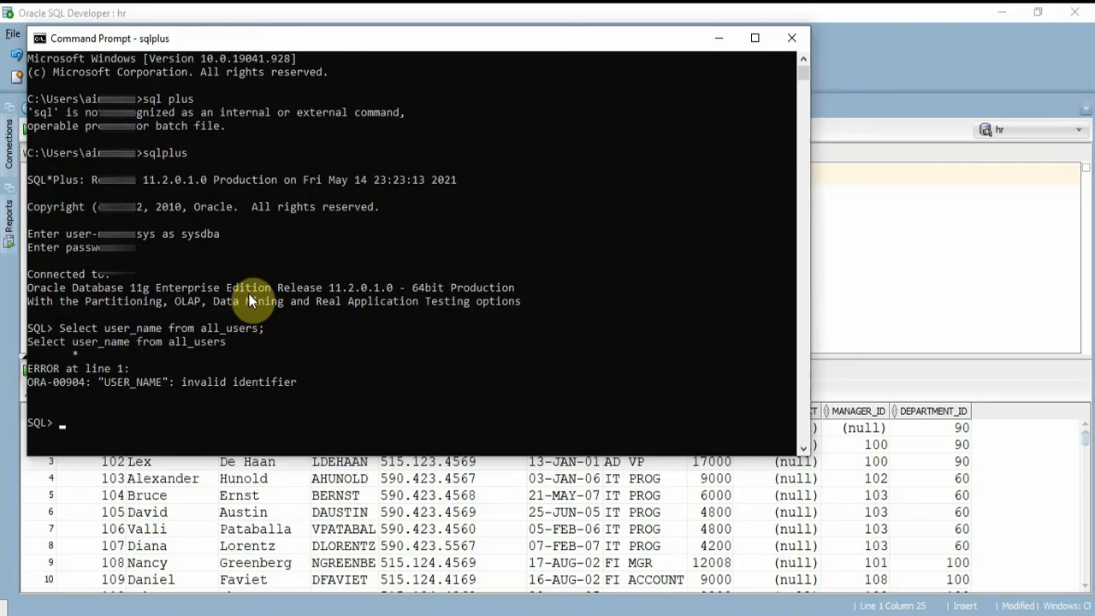
text(Select)
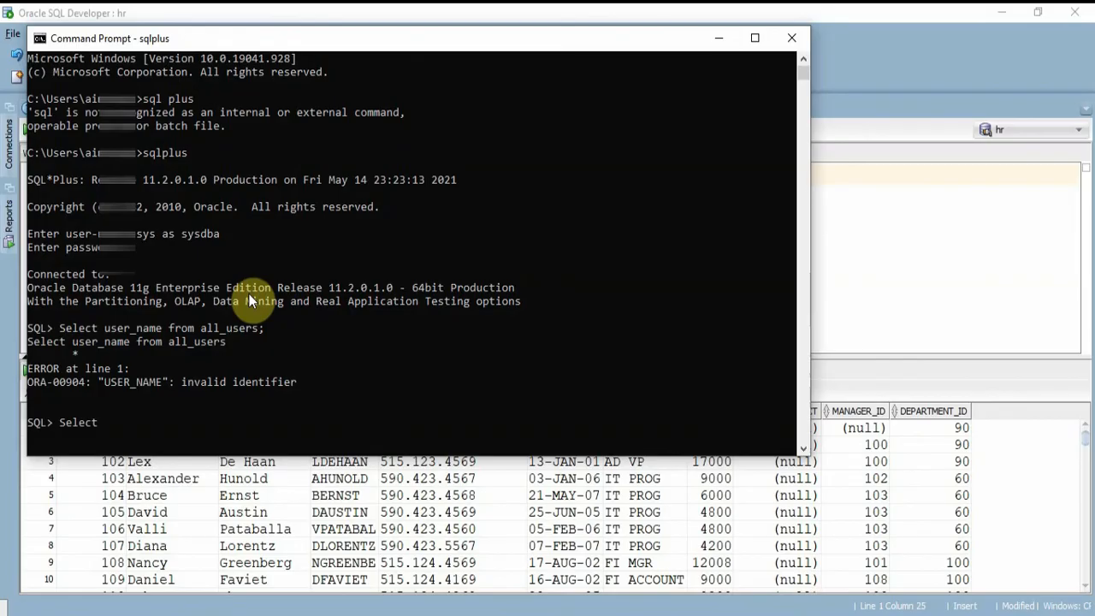
text(username)
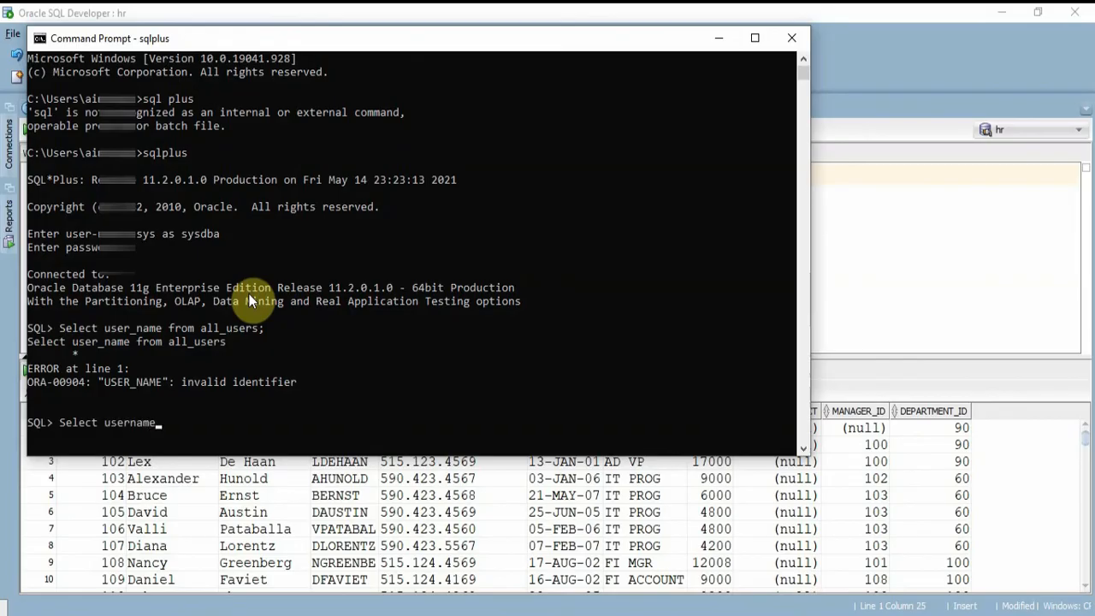
text(from user;)
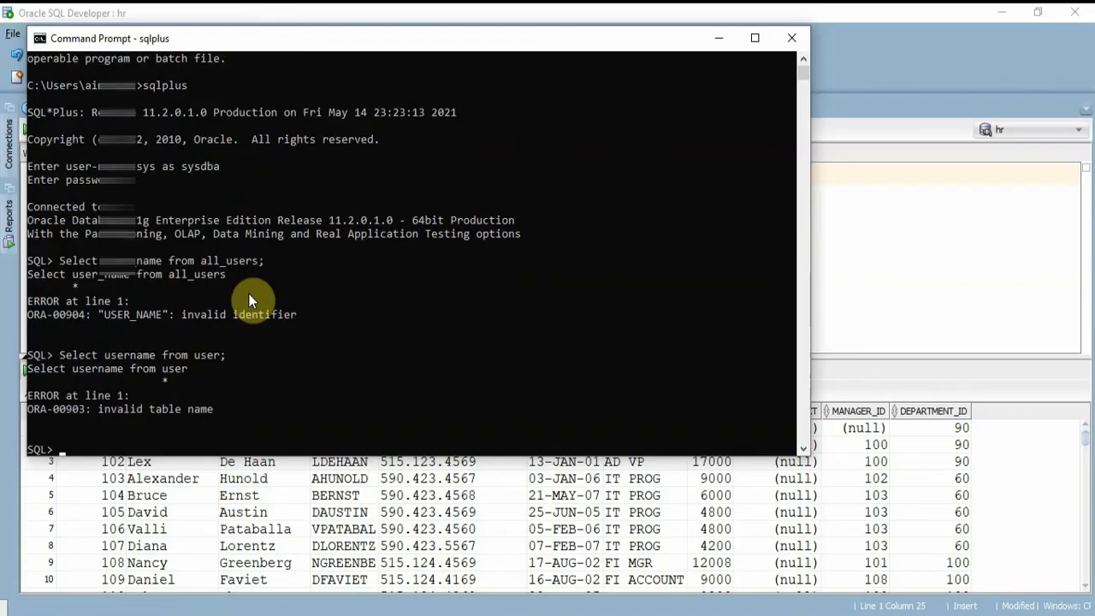
text(Select username from user;)
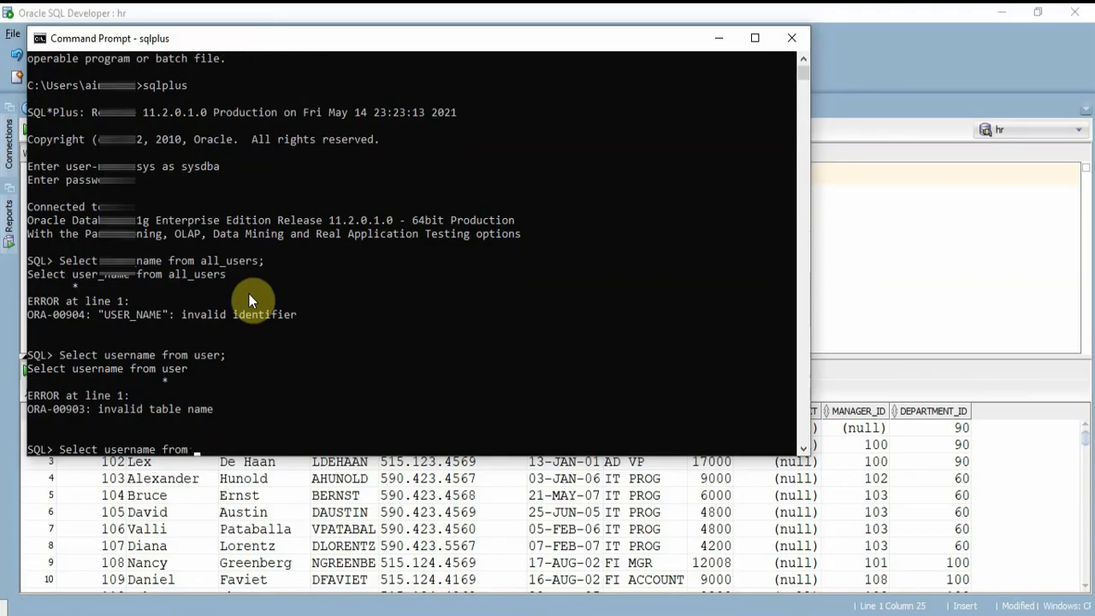
- Run 'Select username from all_users;' and scroll through the 38 user rows, including HR
text(all_us)
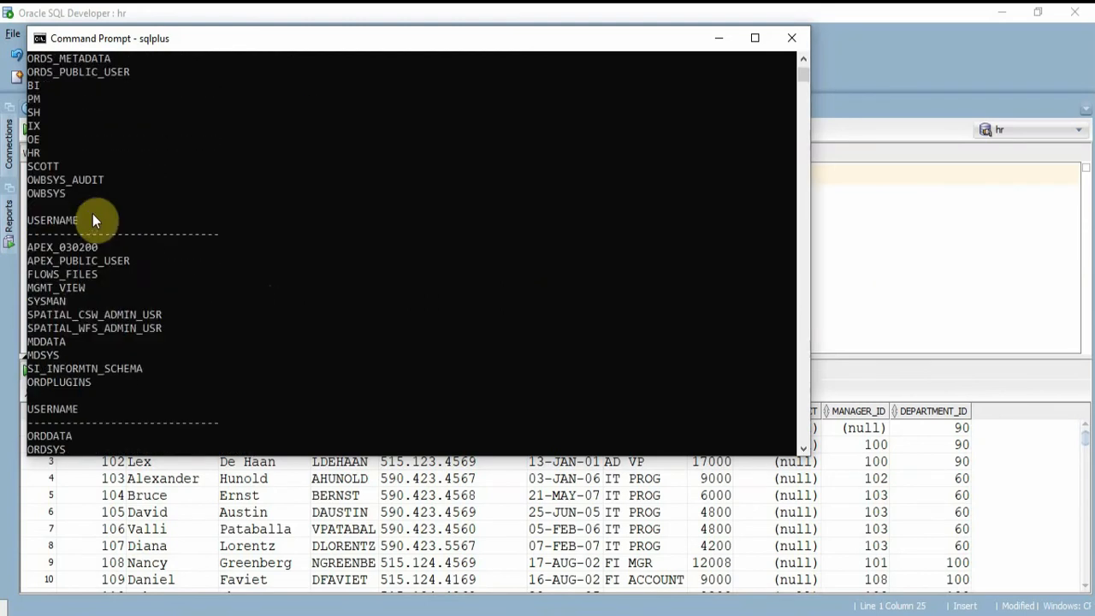
scroll(down, 3)
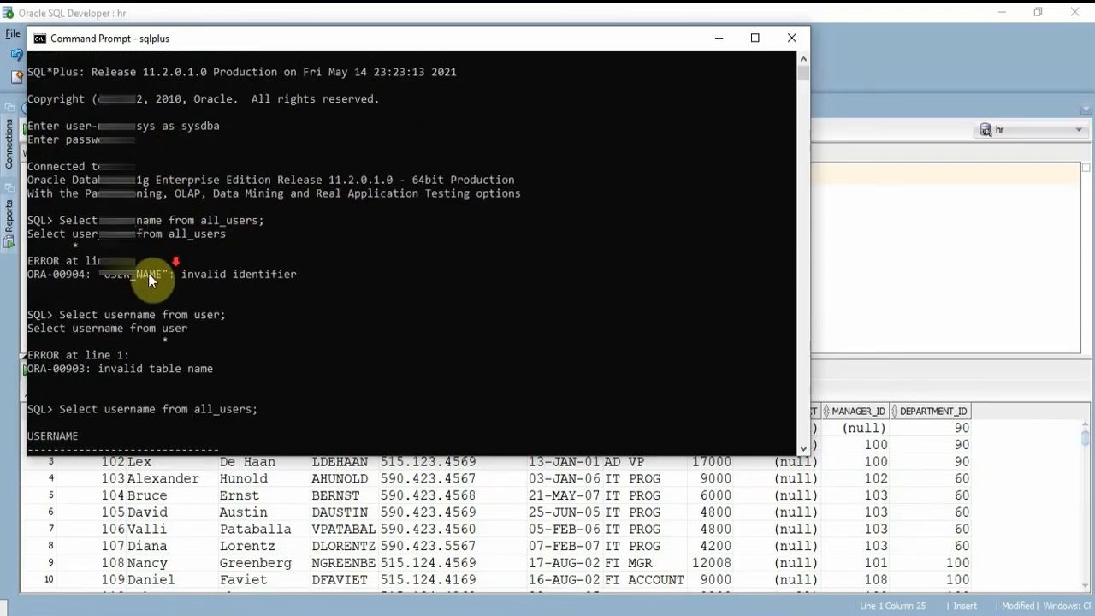
scroll(down, 3)
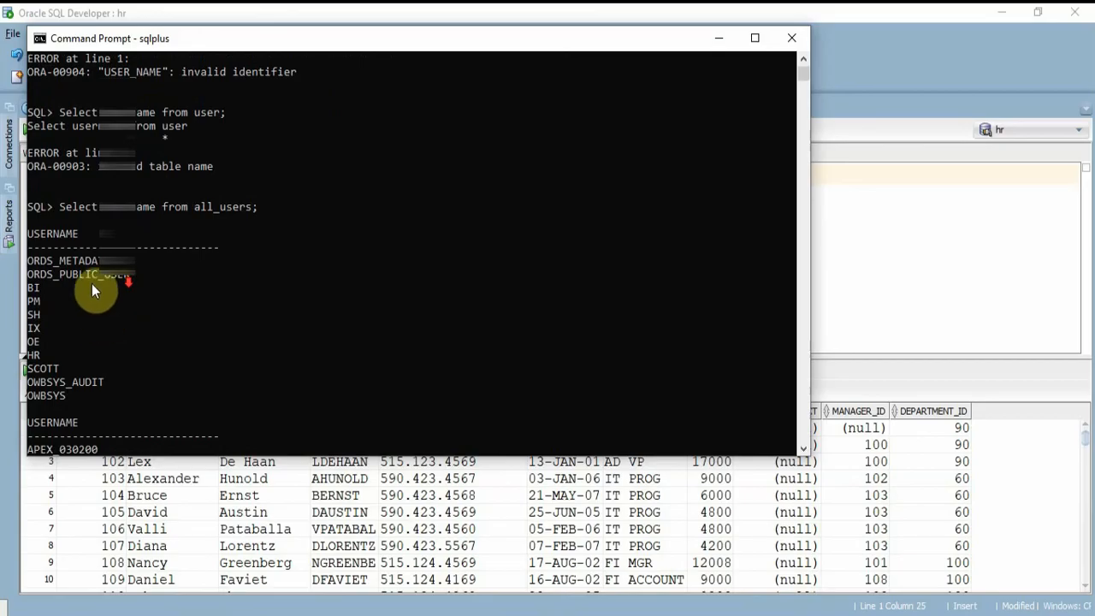
mouse_move(96, 310)
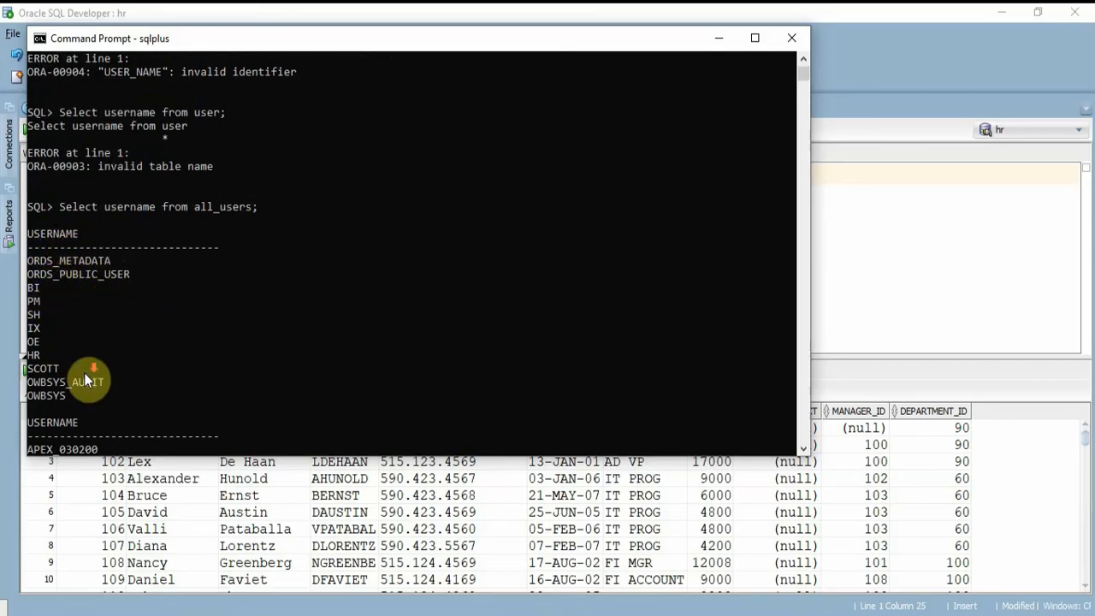
scroll(down, 3)
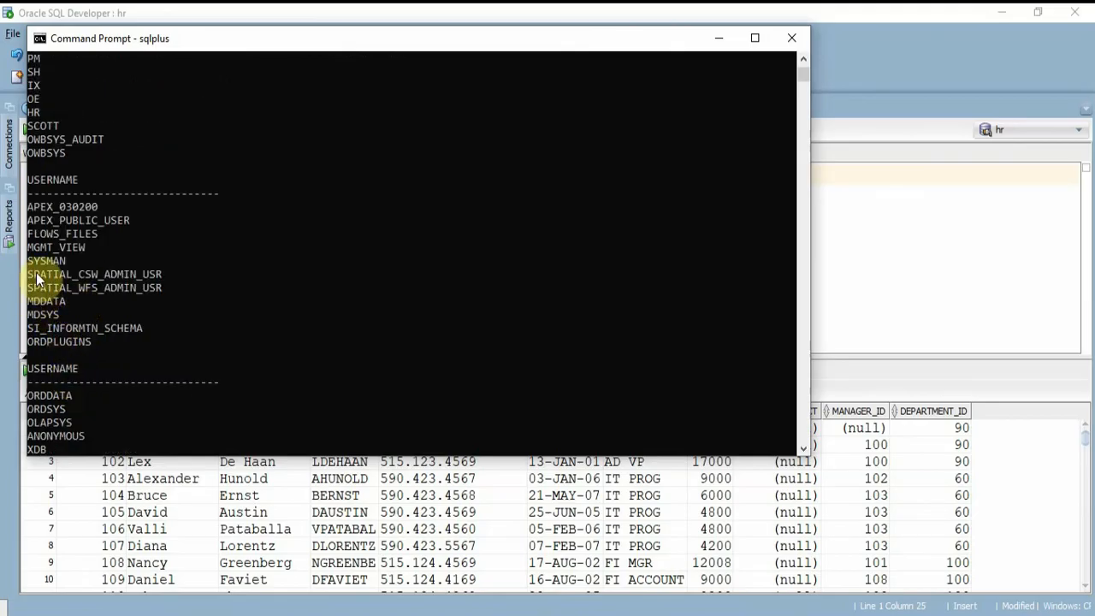
scroll(down, 3)
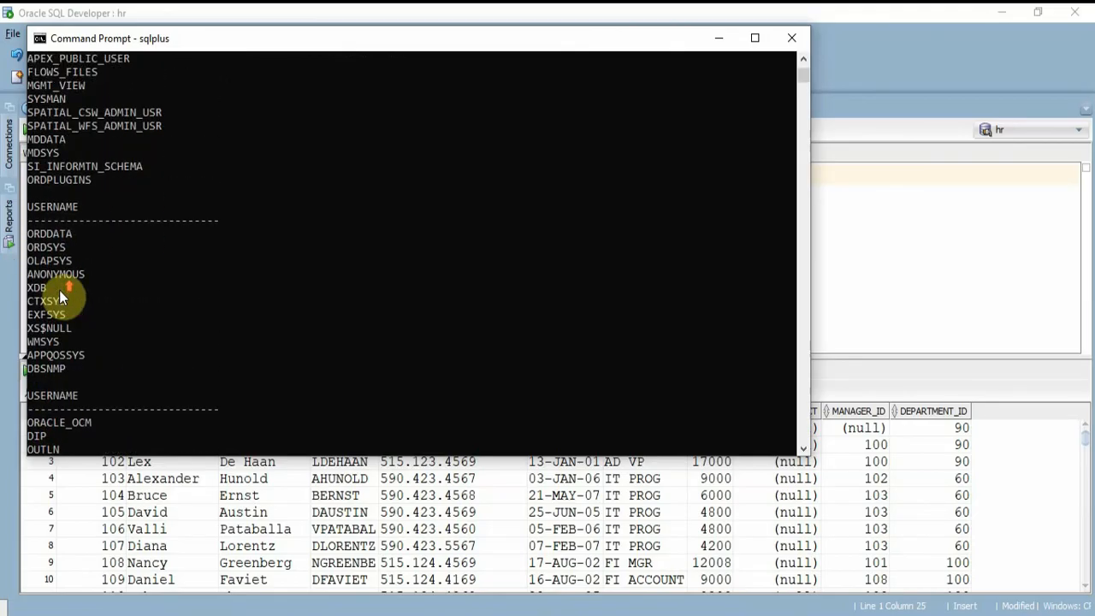
scroll(down, 3)
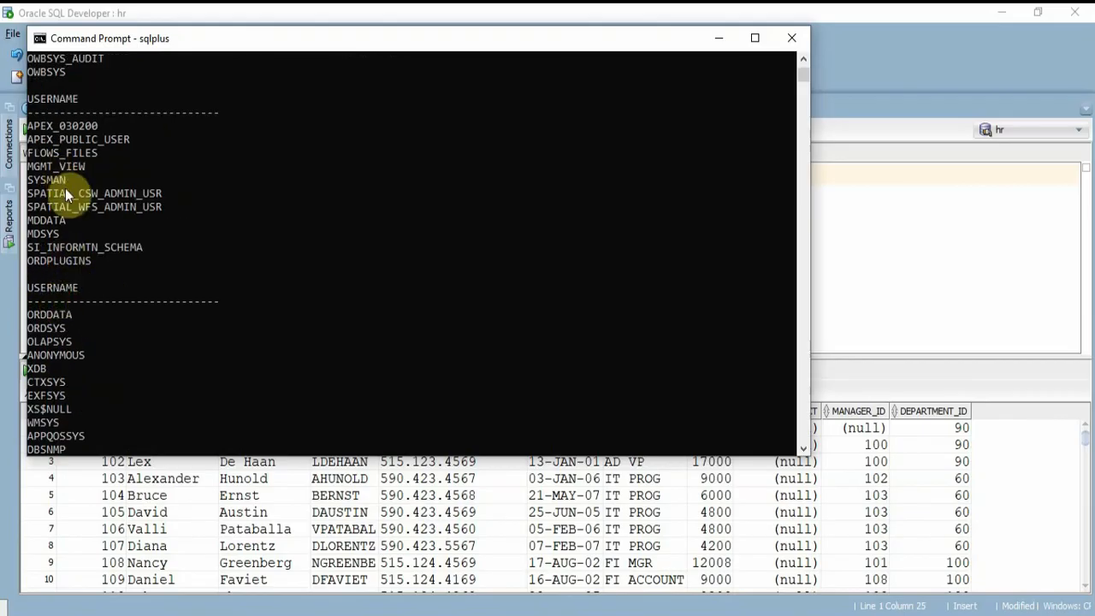
scroll(down, 3)
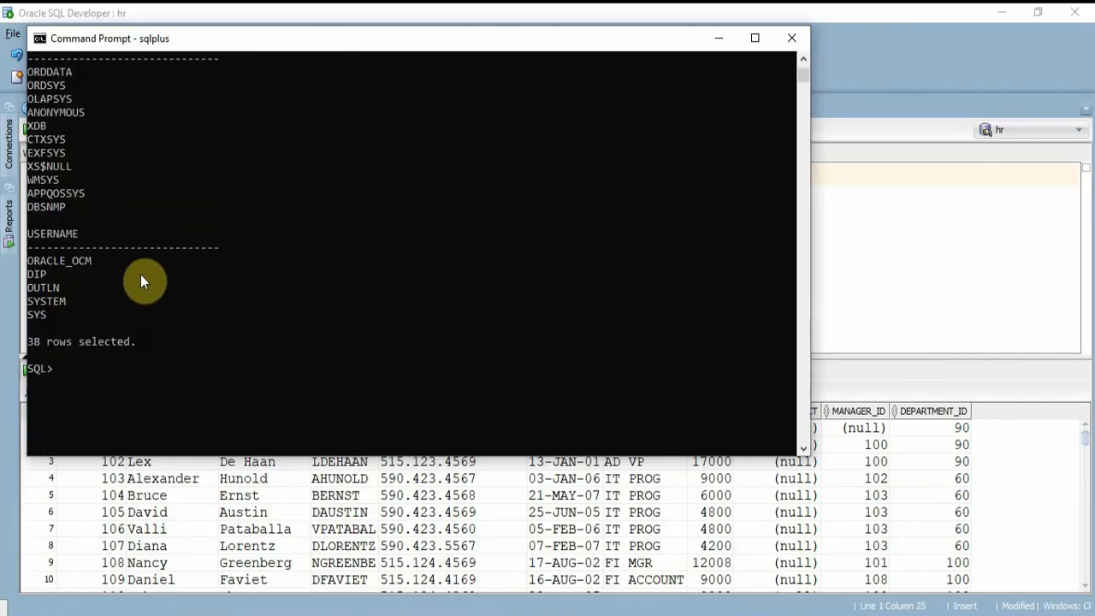
text(alter us)
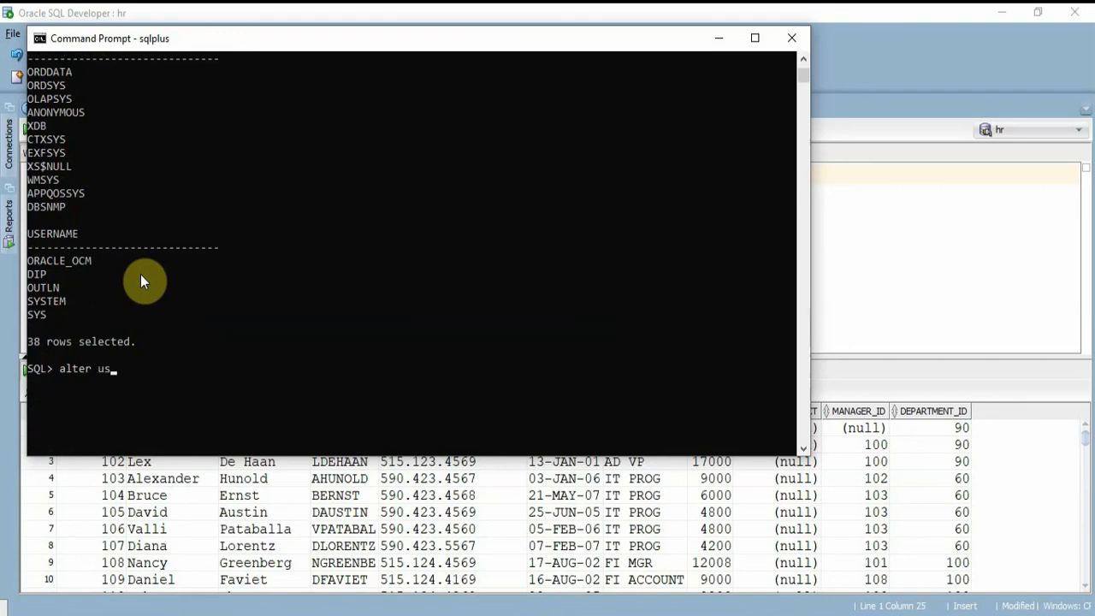
text(er)
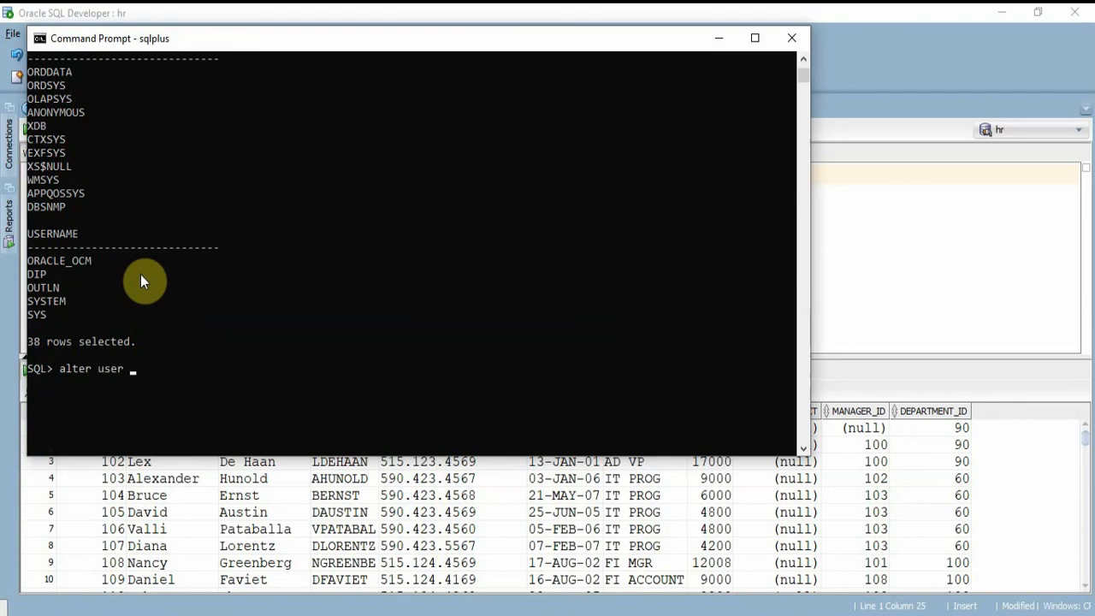
text(hr iden)
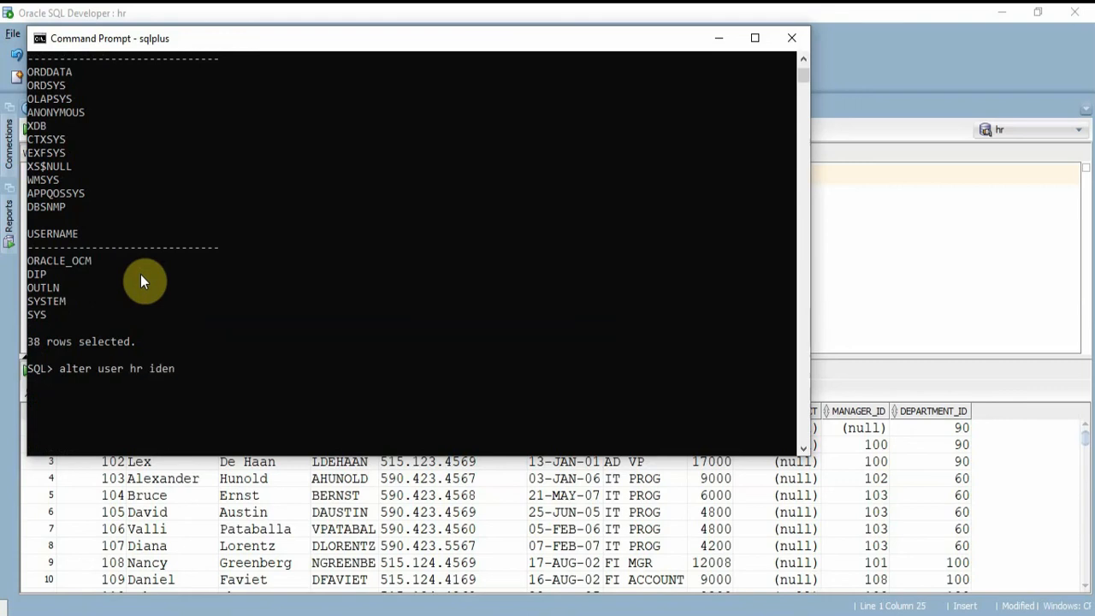
text(tified b)
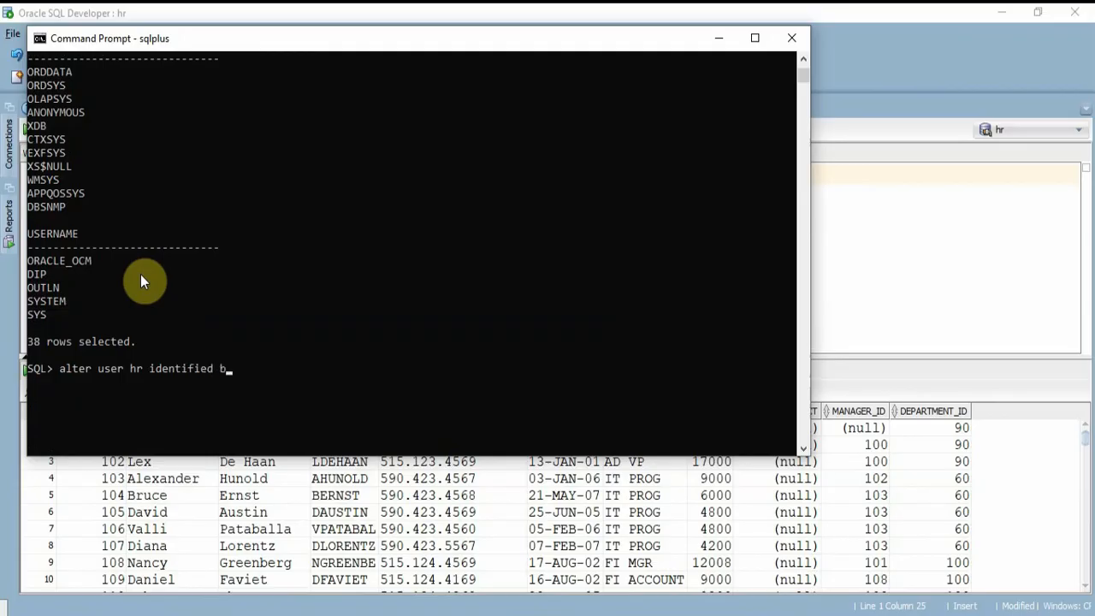
text(y)
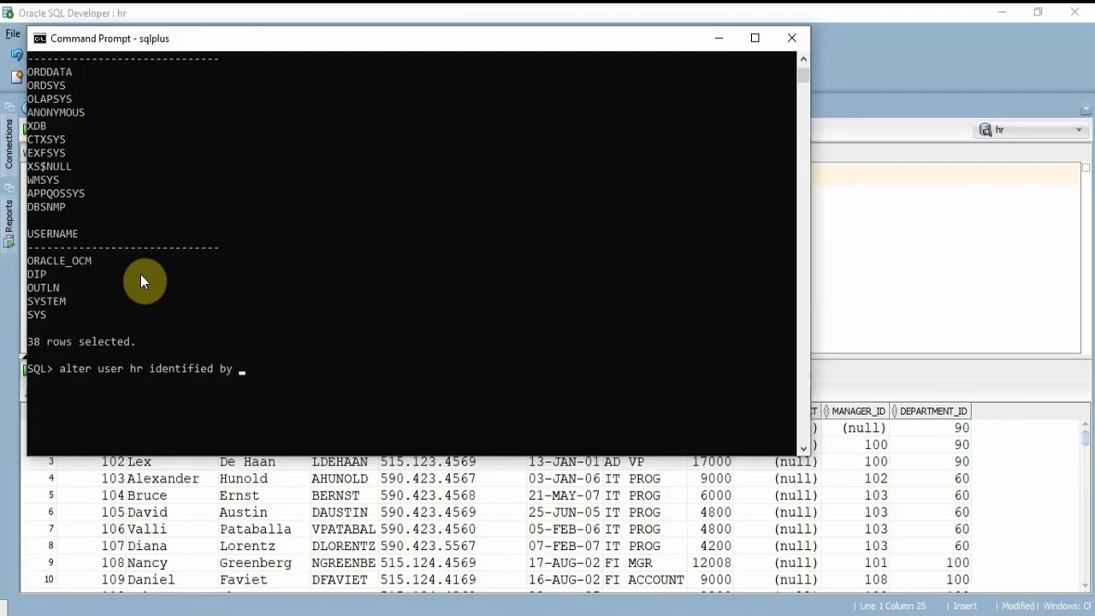
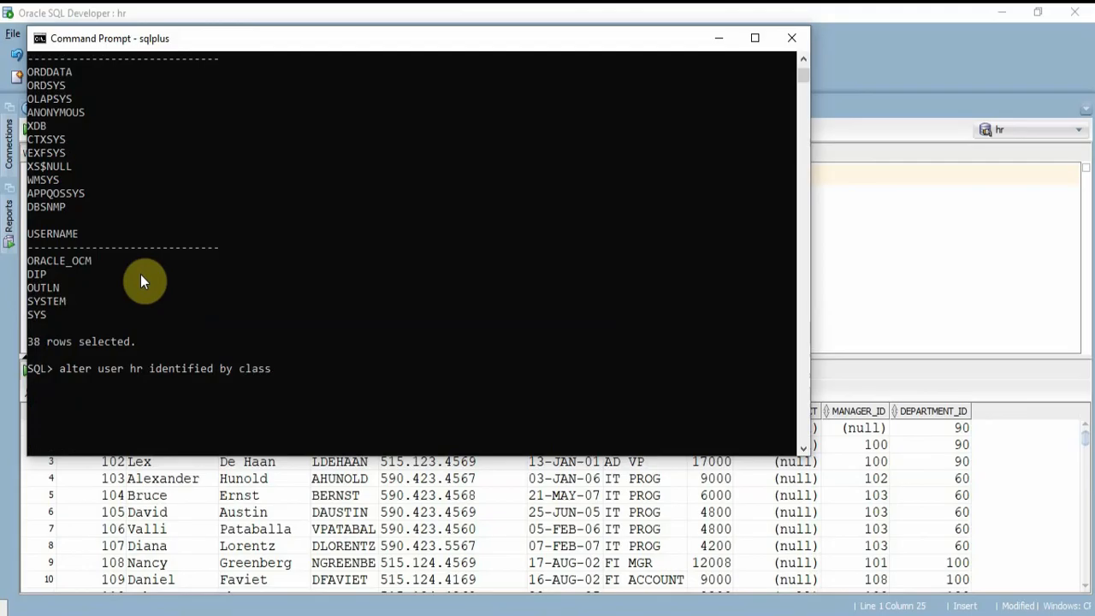